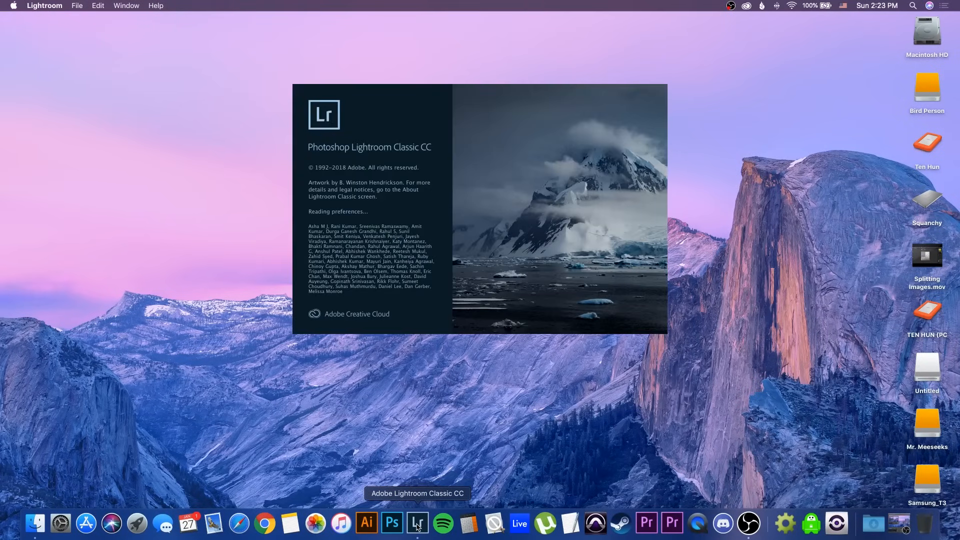
# Launch Lightroom Classic and import the six card photos of the archer drawing into the catalog
pyautogui.click(418, 523)
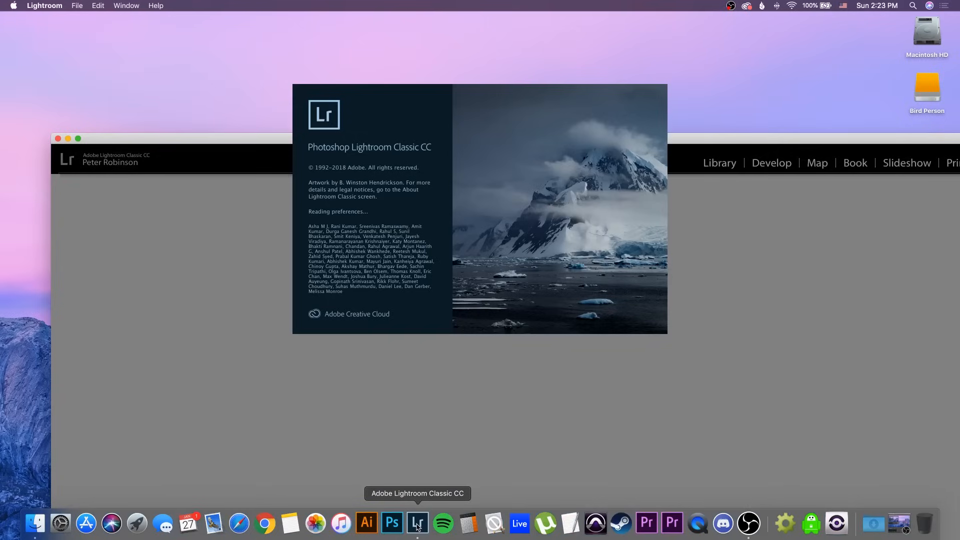
pyautogui.moveTo(728, 145)
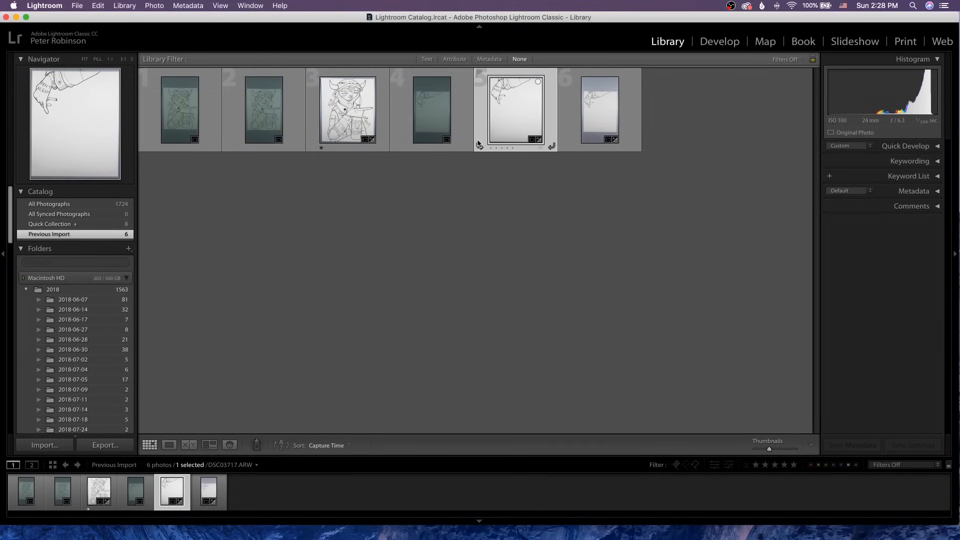
pyautogui.moveTo(468, 200)
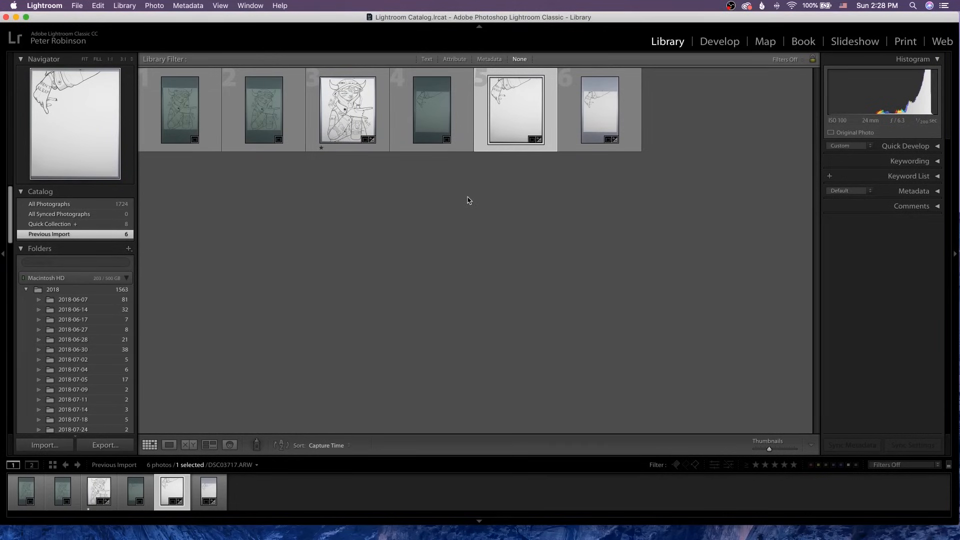
pyautogui.click(45, 445)
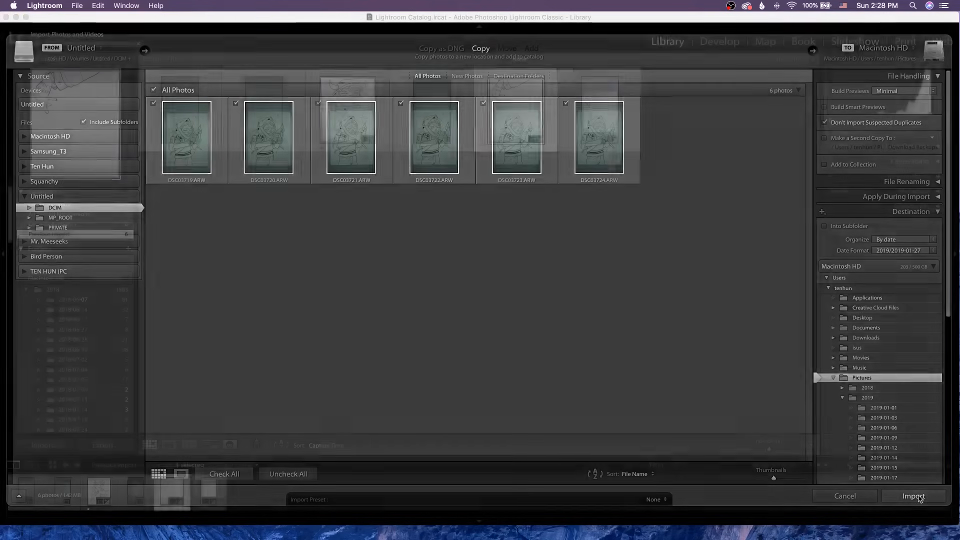
pyautogui.click(913, 496)
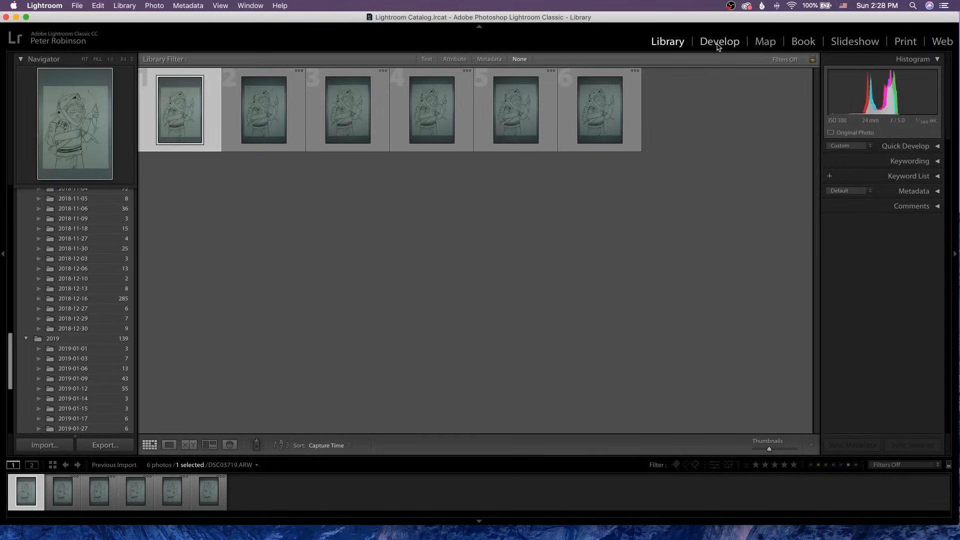
# In Develop, neutralize the second drawing photo's white balance by sampling the paper
pyautogui.click(718, 41)
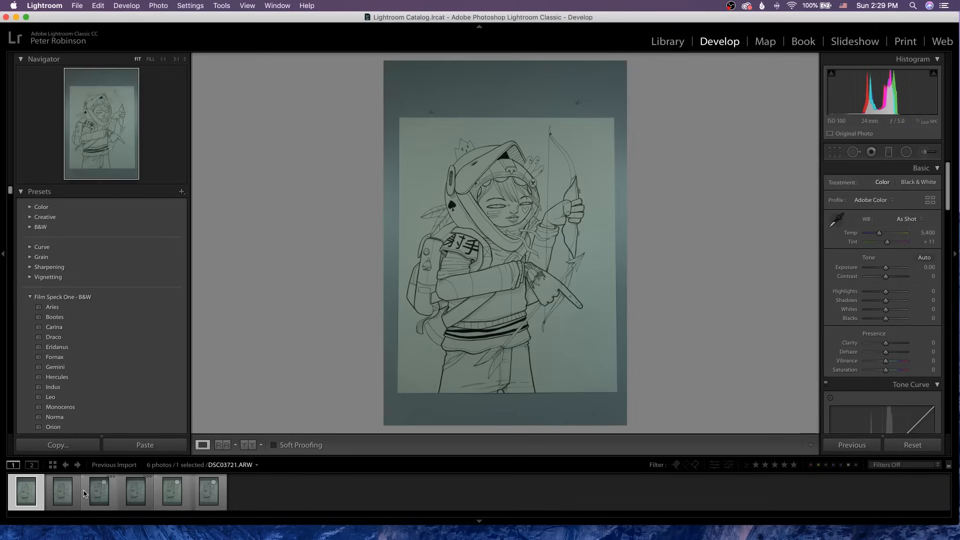
pyautogui.click(61, 490)
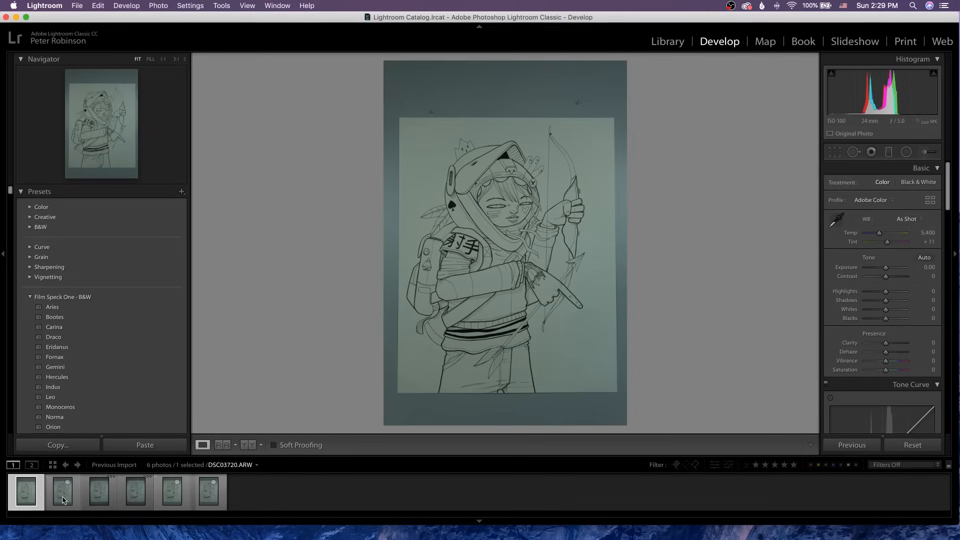
pyautogui.click(61, 490)
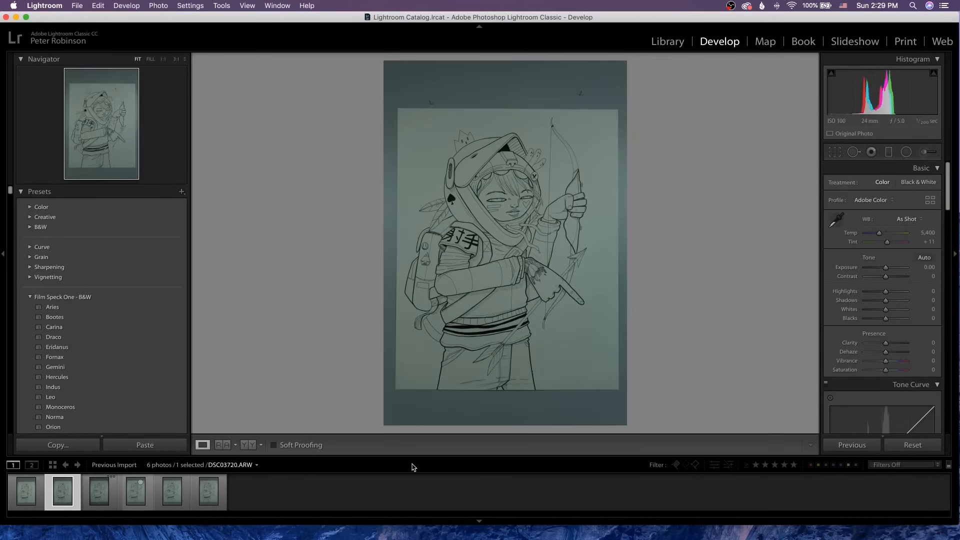
pyautogui.moveTo(836, 222)
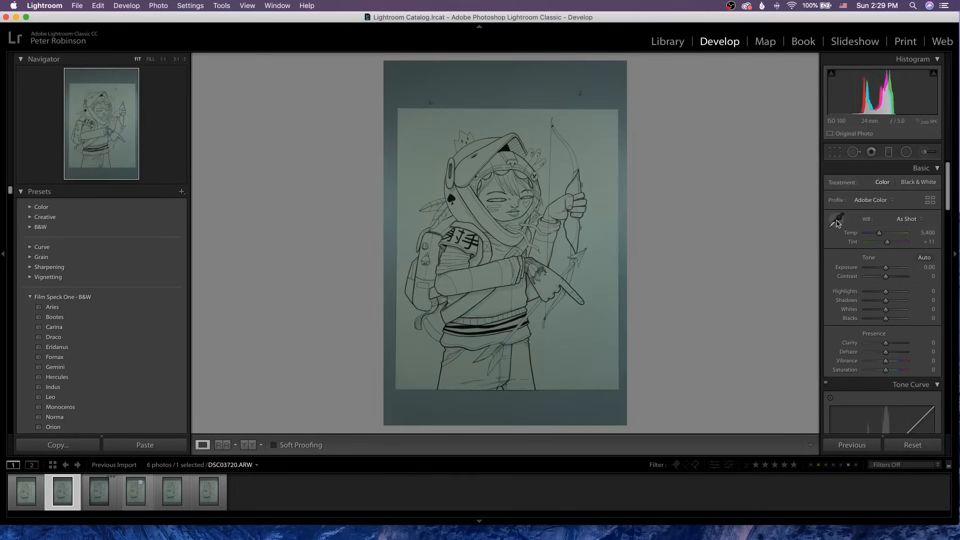
pyautogui.click(836, 222)
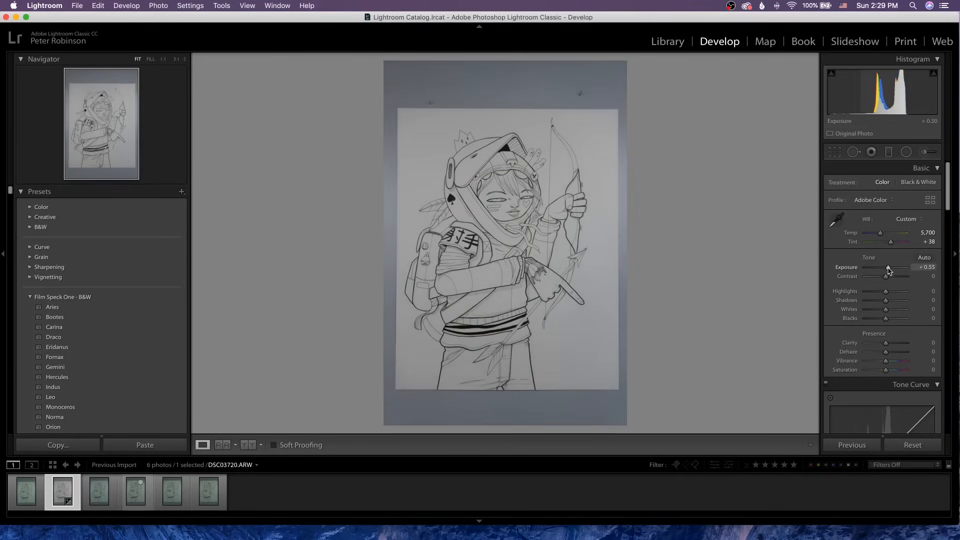
# Crop the photo to the paper's edges and apply the crop
pyautogui.click(834, 152)
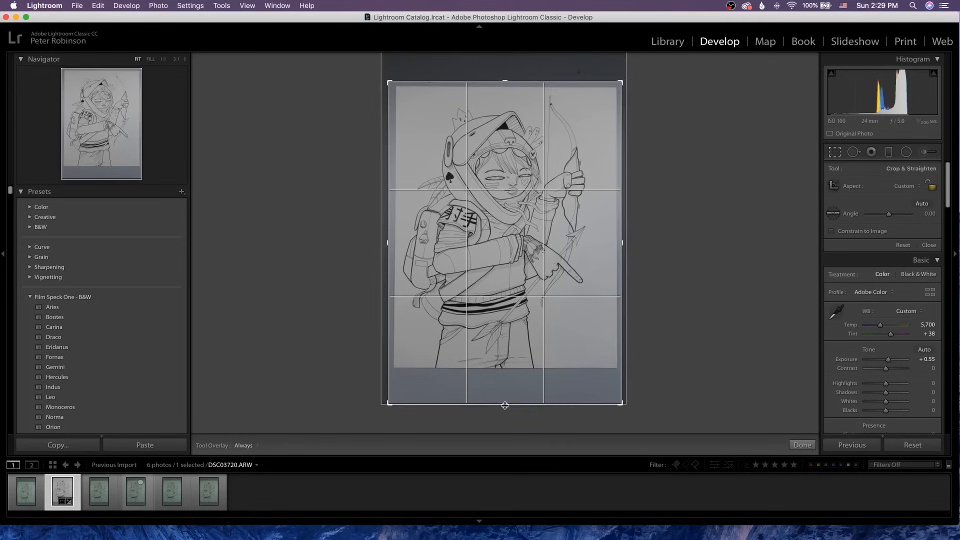
pyautogui.click(903, 186)
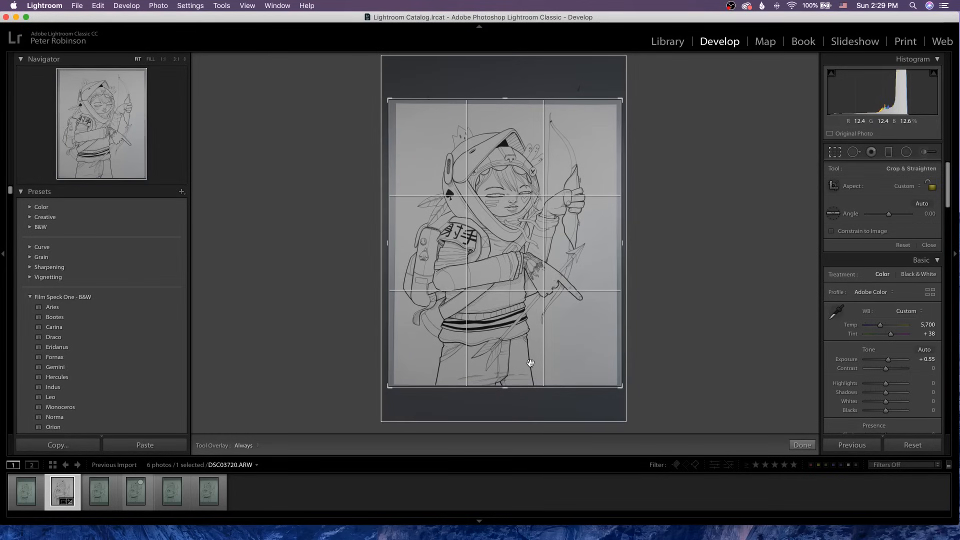
pyautogui.click(802, 444)
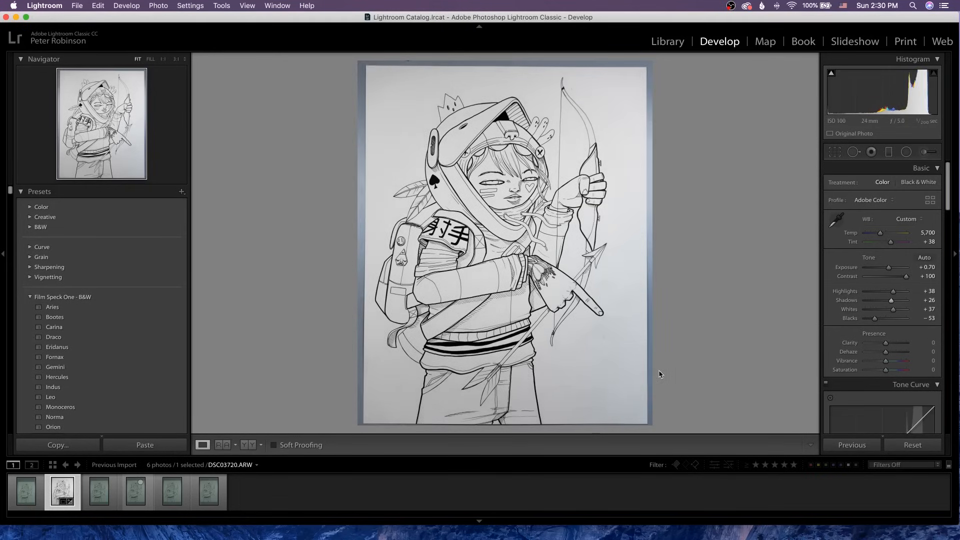
pyautogui.moveTo(667, 380)
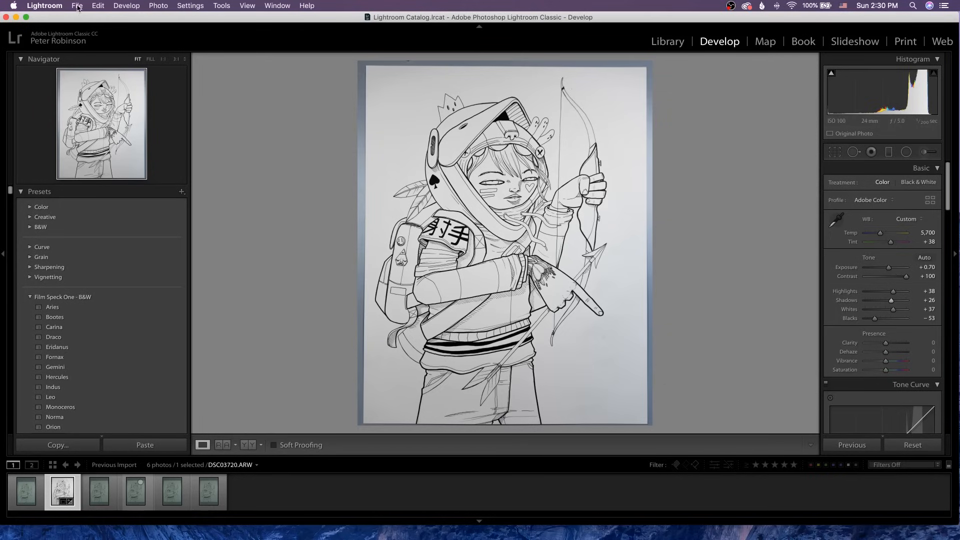
# Head to the File menu for exporting after setting the strong-contrast tonal values
pyautogui.click(77, 6)
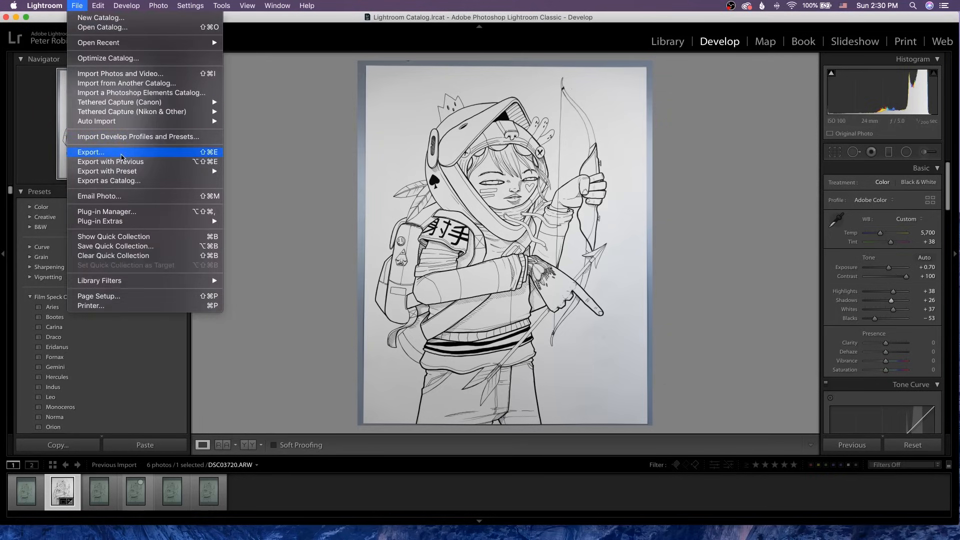
# Export the photo as The Archer PSD at 600 ppi
pyautogui.click(90, 152)
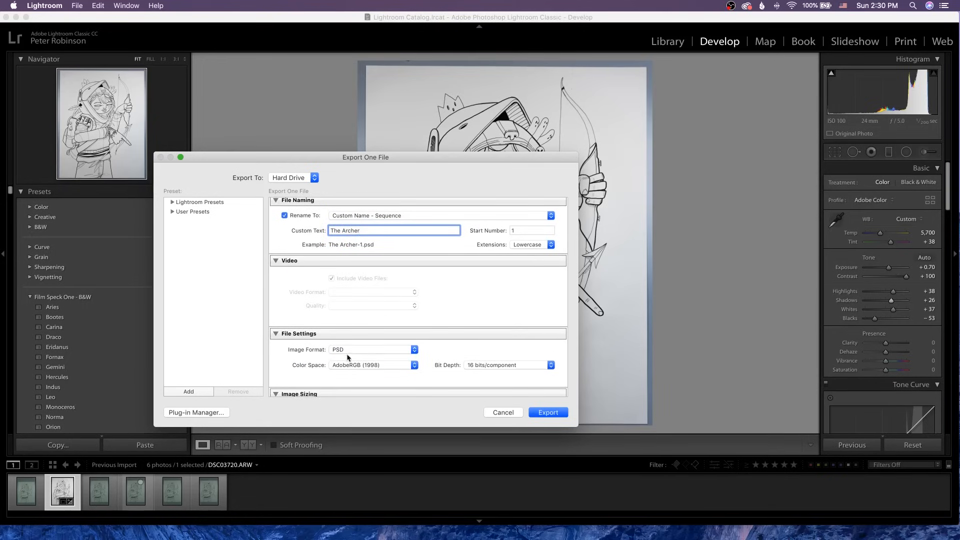
pyautogui.click(372, 349)
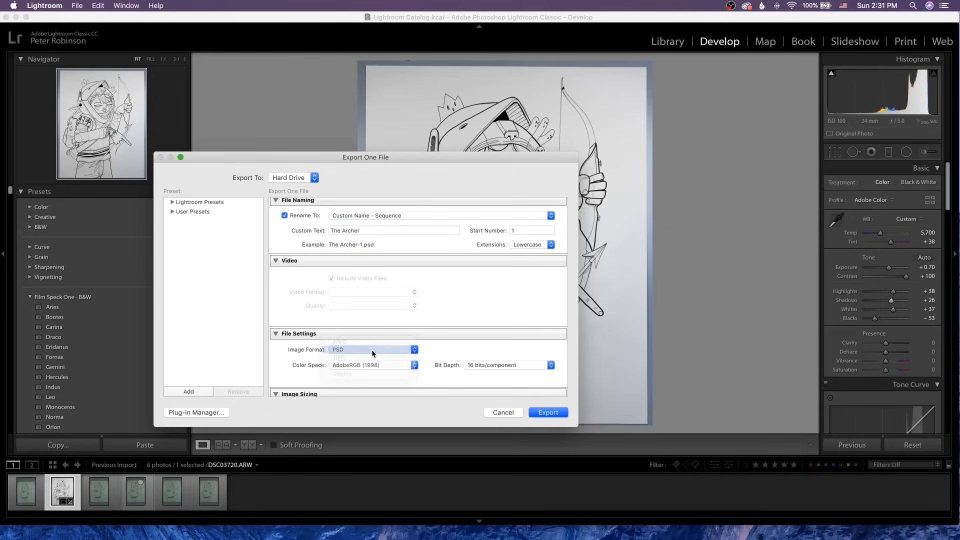
pyautogui.scroll(-3)
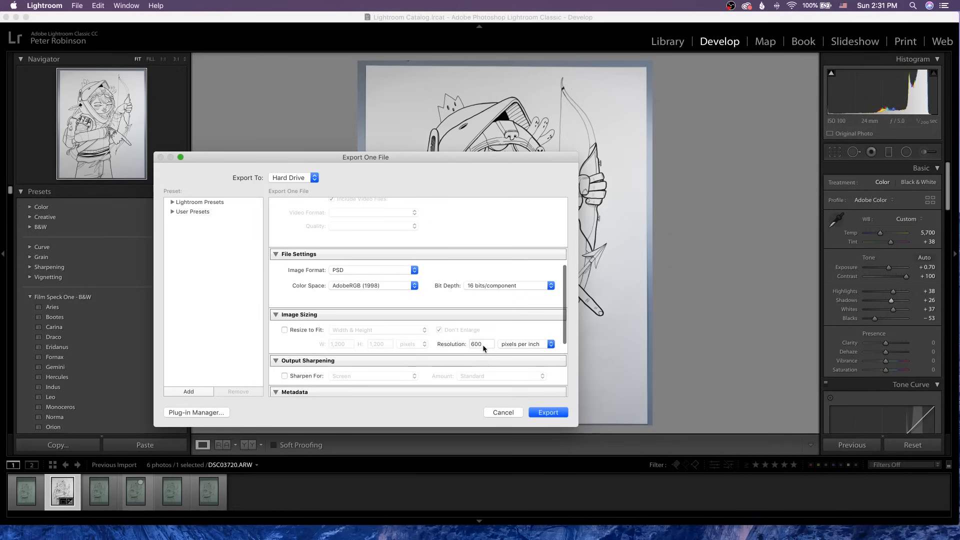
pyautogui.moveTo(479, 354)
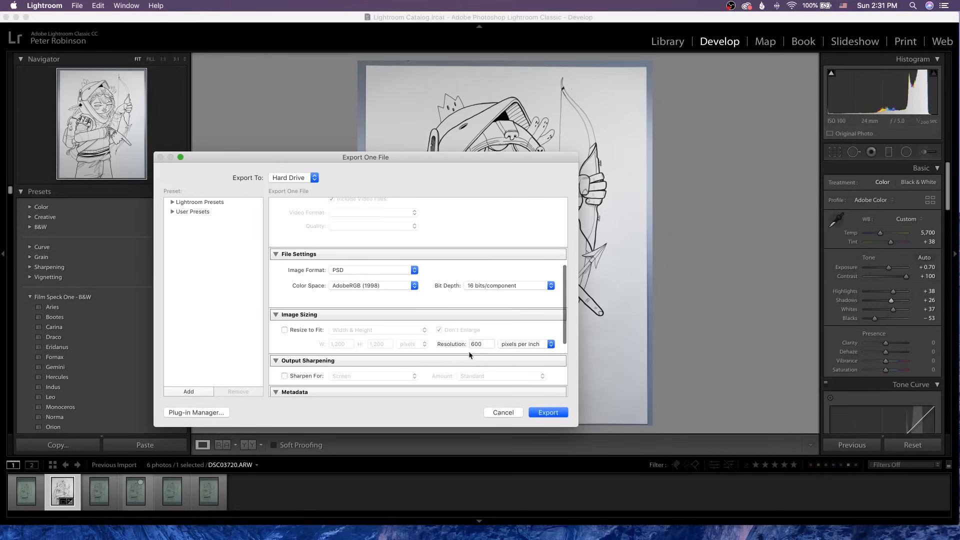
pyautogui.scroll(-3)
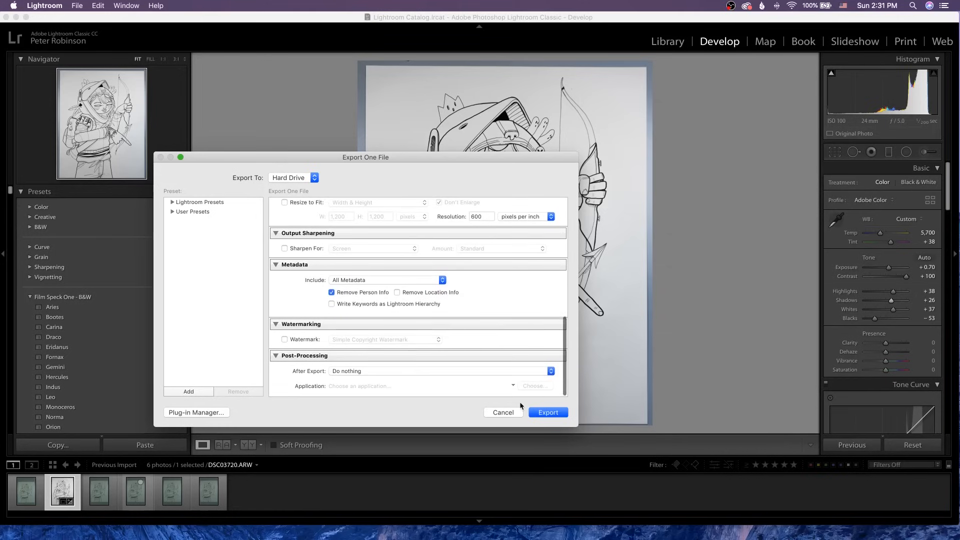
pyautogui.click(547, 412)
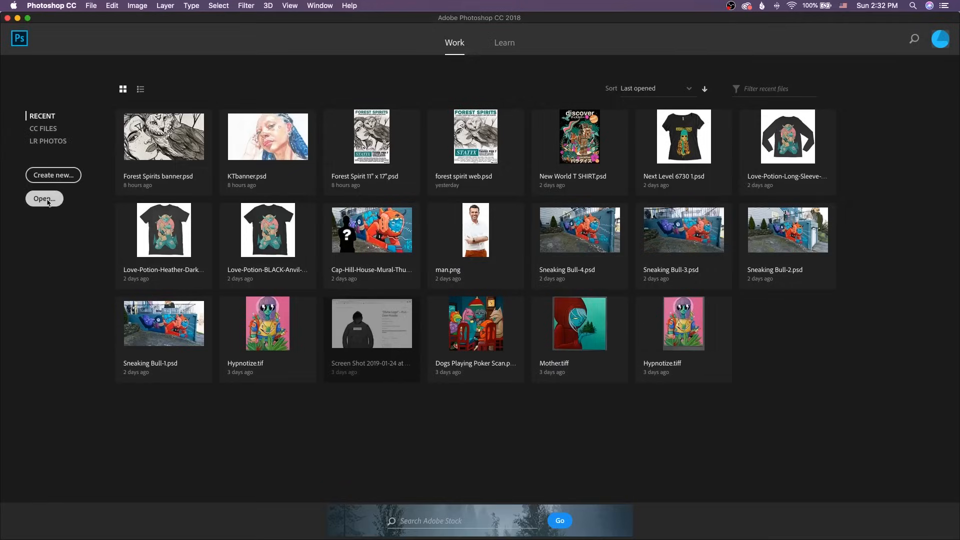
# Open The Archer-1.psd in Photoshop and add a new empty layer above it
pyautogui.click(43, 198)
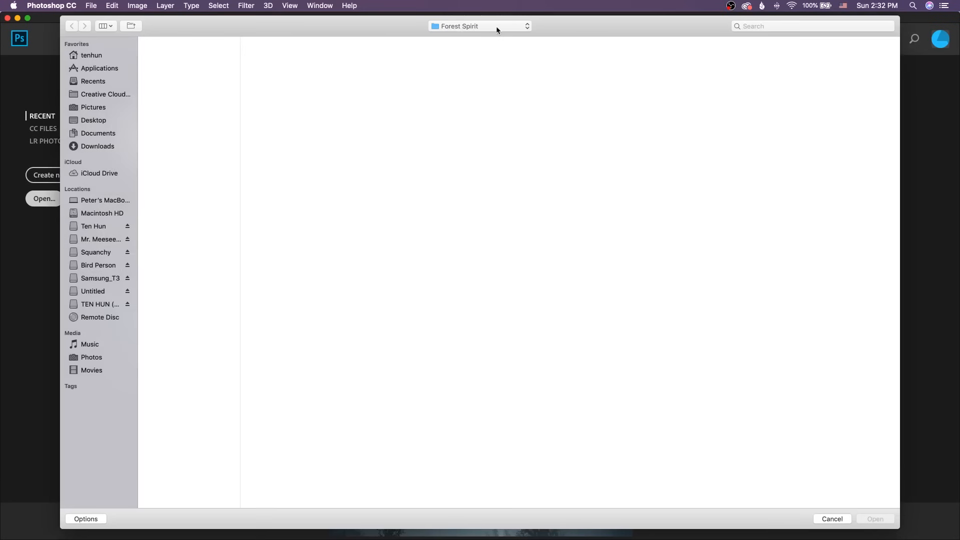
pyautogui.click(875, 519)
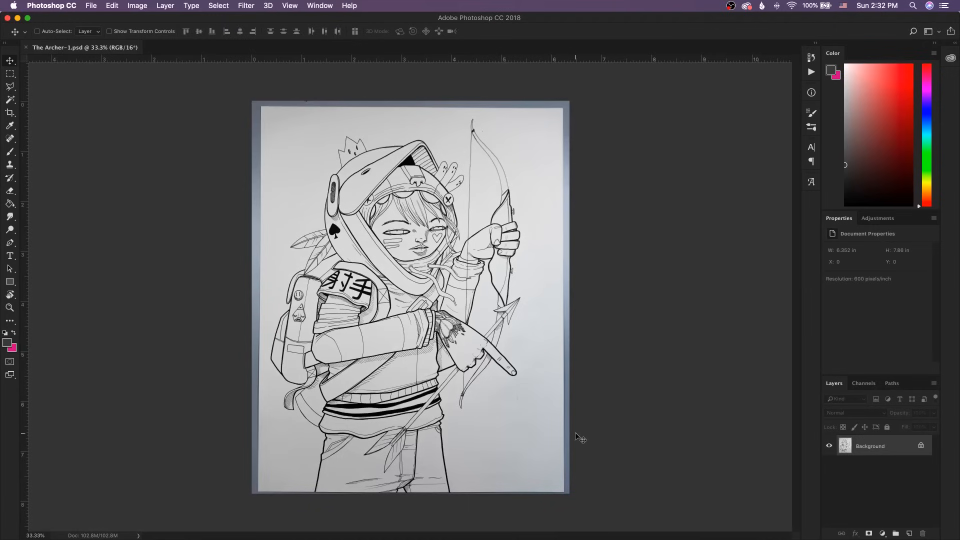
pyautogui.moveTo(681, 474)
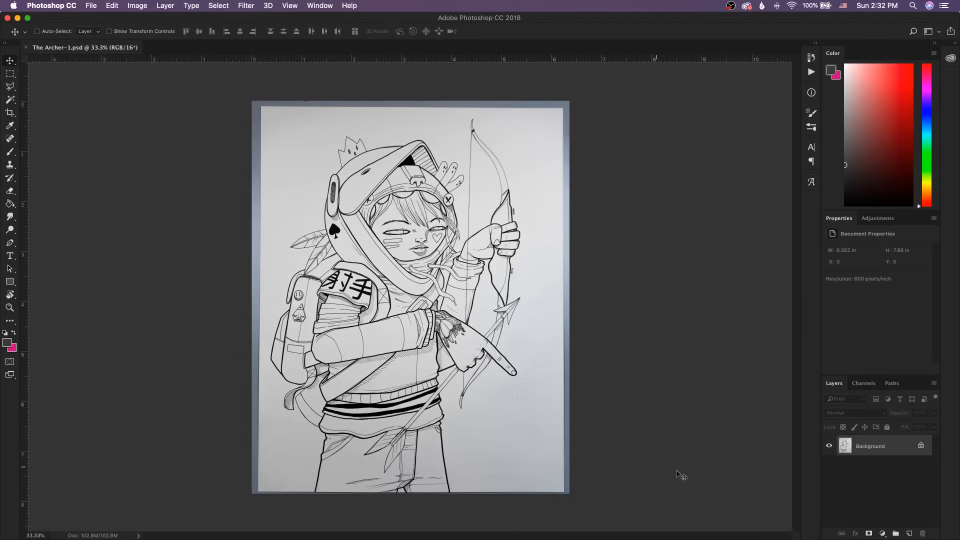
pyautogui.click(910, 533)
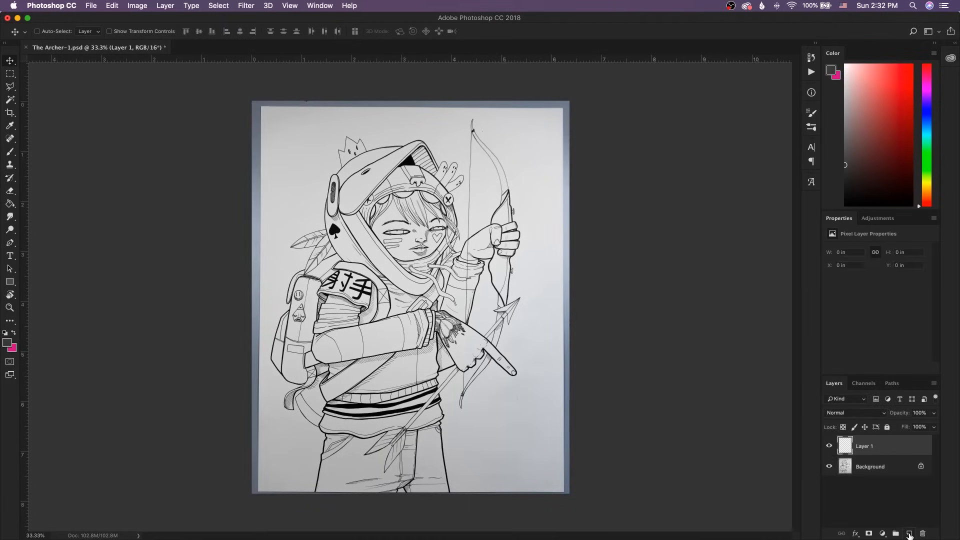
# Set up the Rectangle tool with a pink fill for the page-guide shape
pyautogui.click(10, 282)
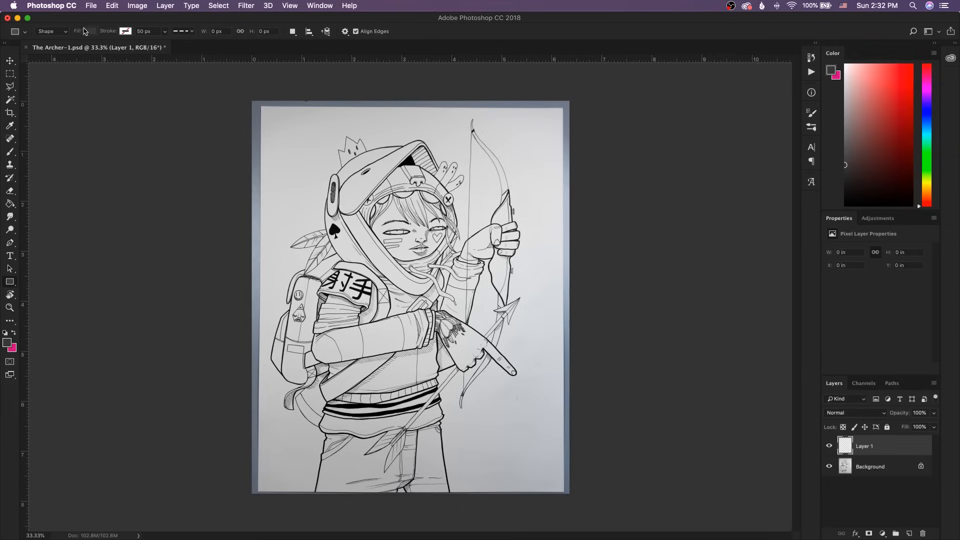
pyautogui.click(89, 31)
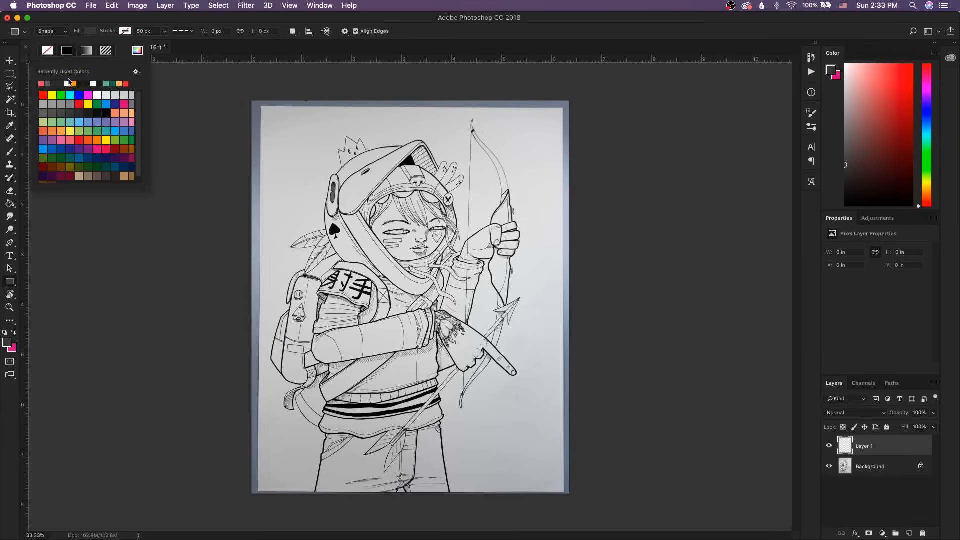
pyautogui.click(67, 83)
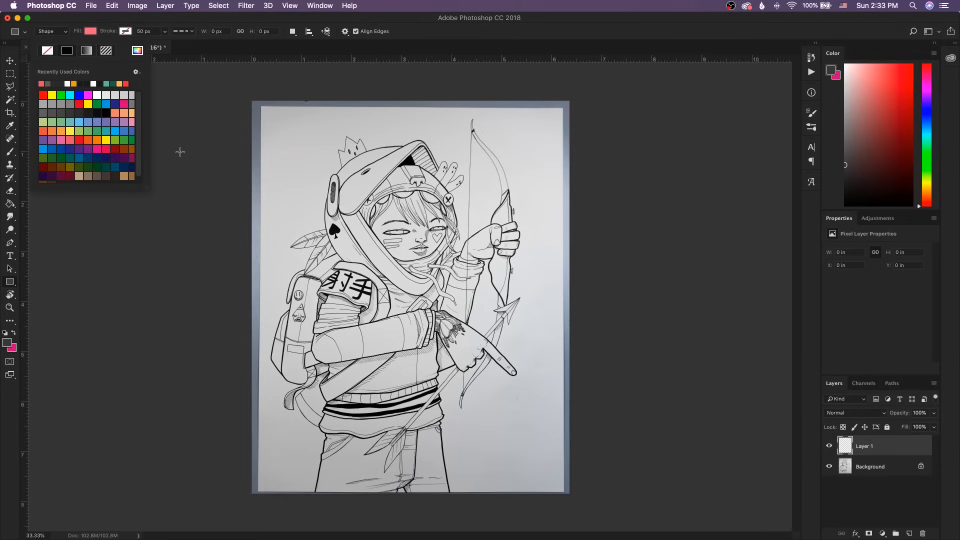
pyautogui.moveTo(261, 105)
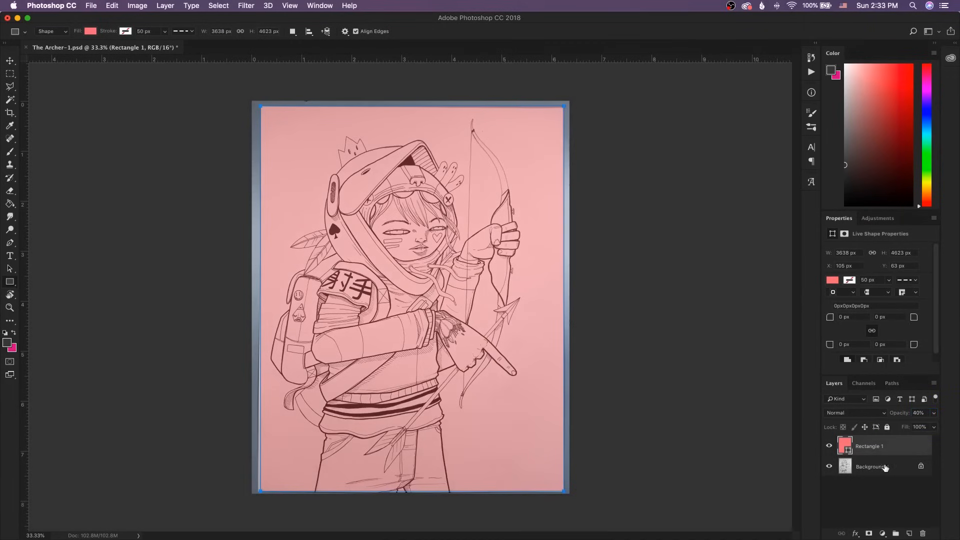
pyautogui.moveTo(920, 467)
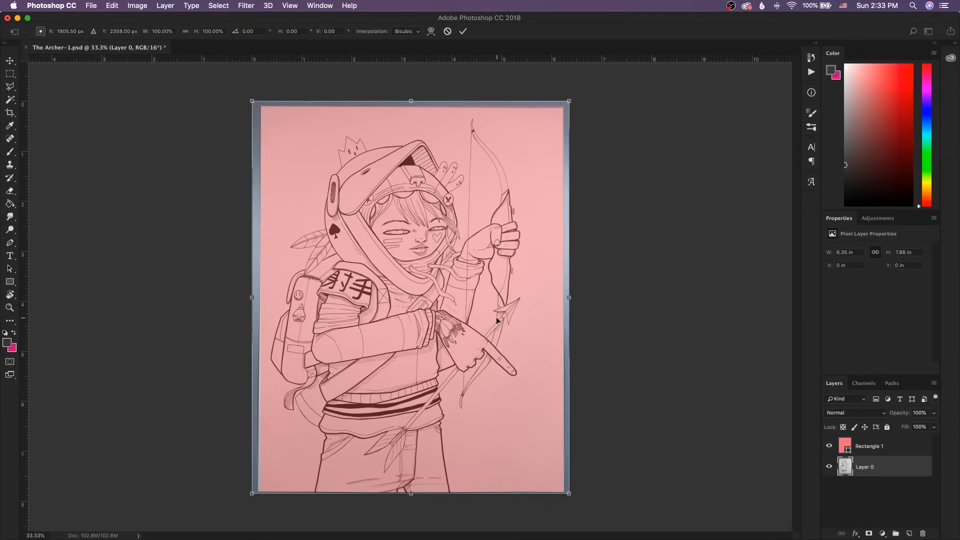
# Bring up transform options to realign the drawing layer to the guide rectangle
pyautogui.rightClick(496, 321)
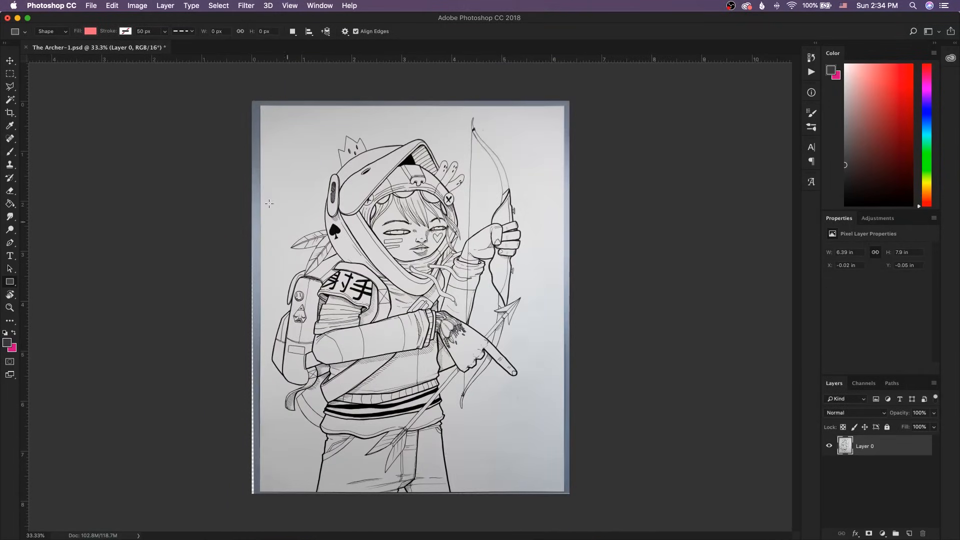
# Crop the canvas to the paper edges with no fixed aspect ratio
pyautogui.click(10, 112)
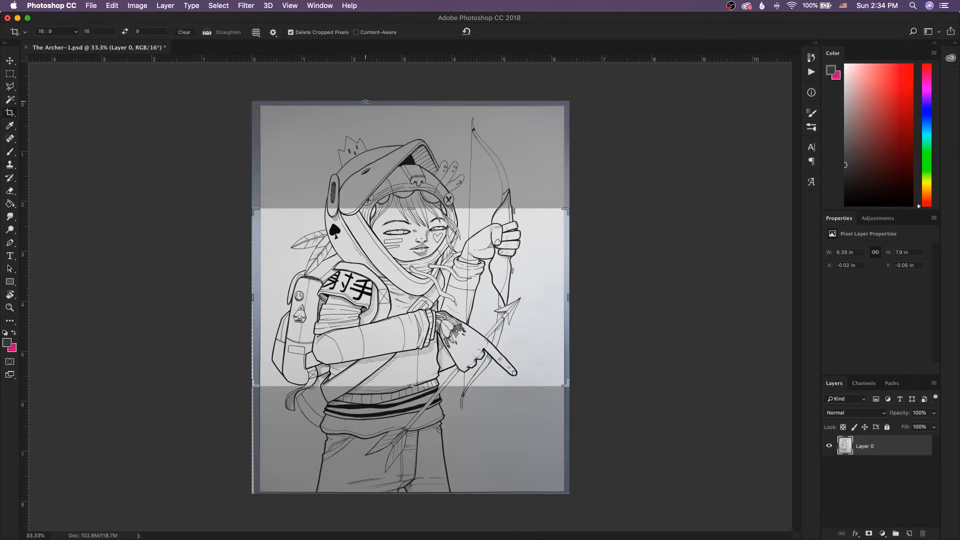
pyautogui.click(55, 31)
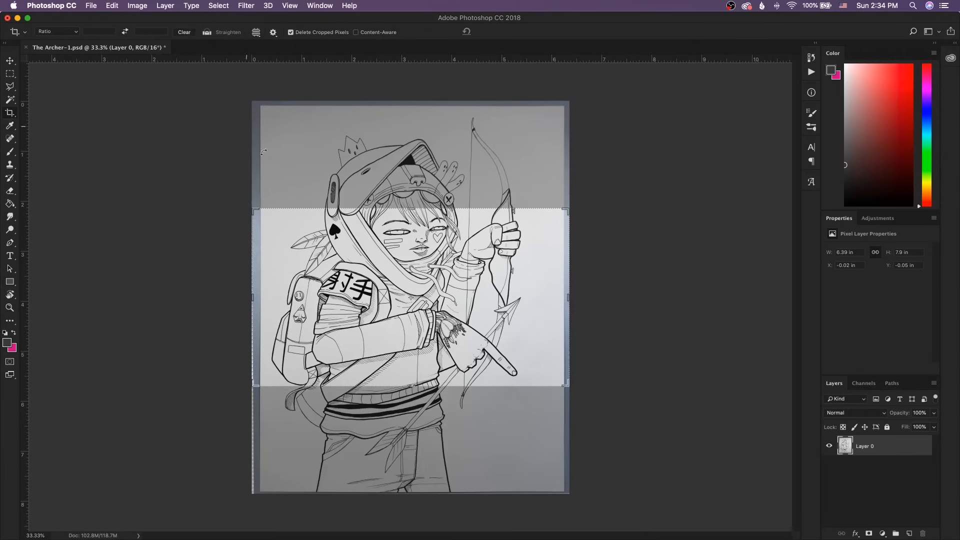
pyautogui.moveTo(410, 208); pyautogui.dragTo(410, 171)
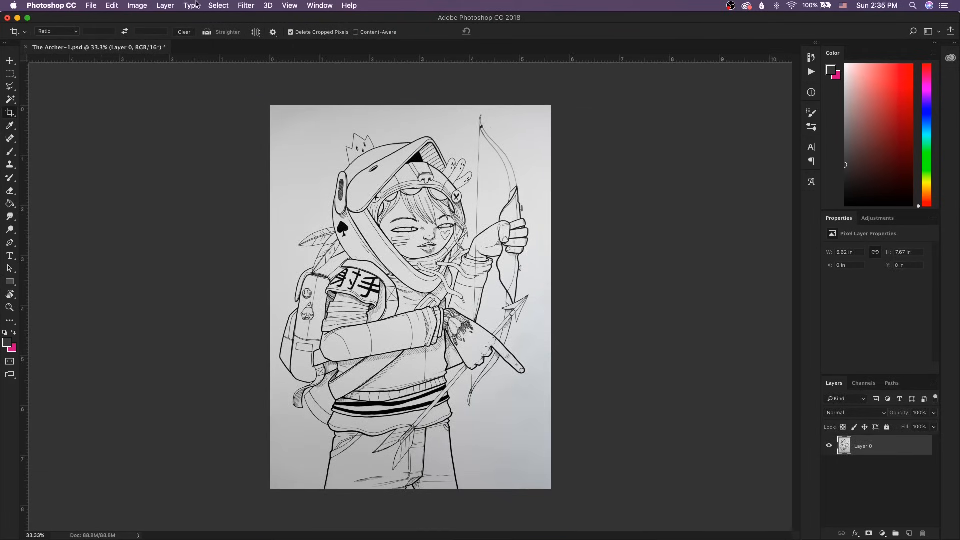
pyautogui.moveTo(358, 176)
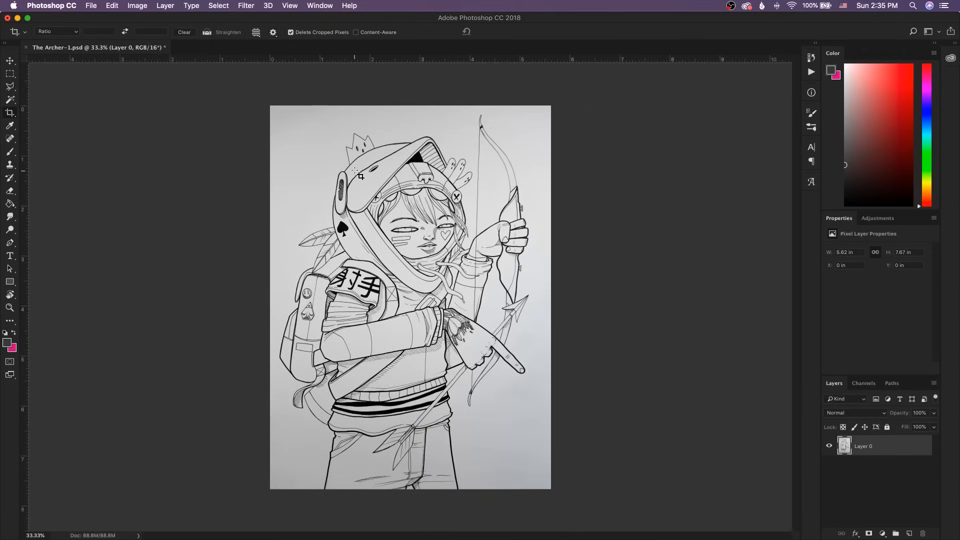
pyautogui.moveTo(276, 164)
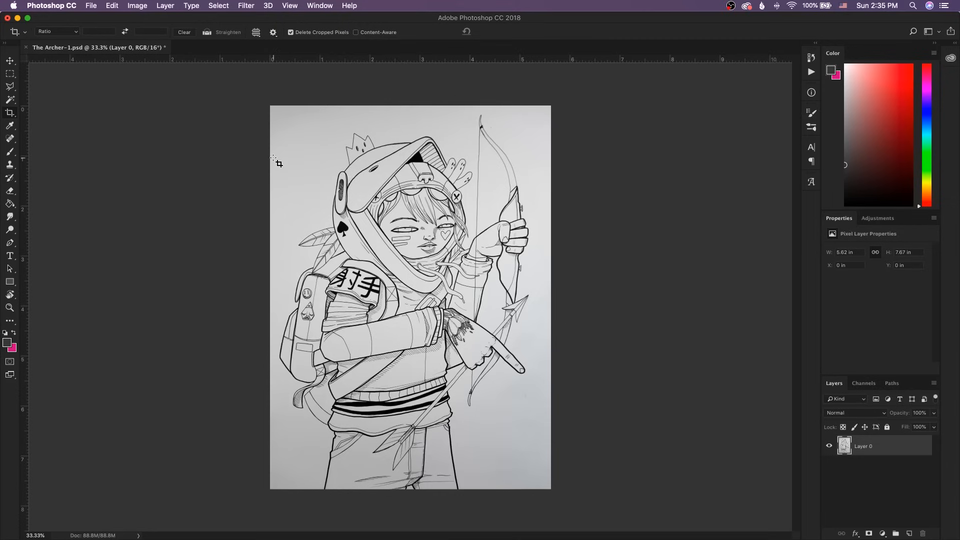
pyautogui.click(137, 6)
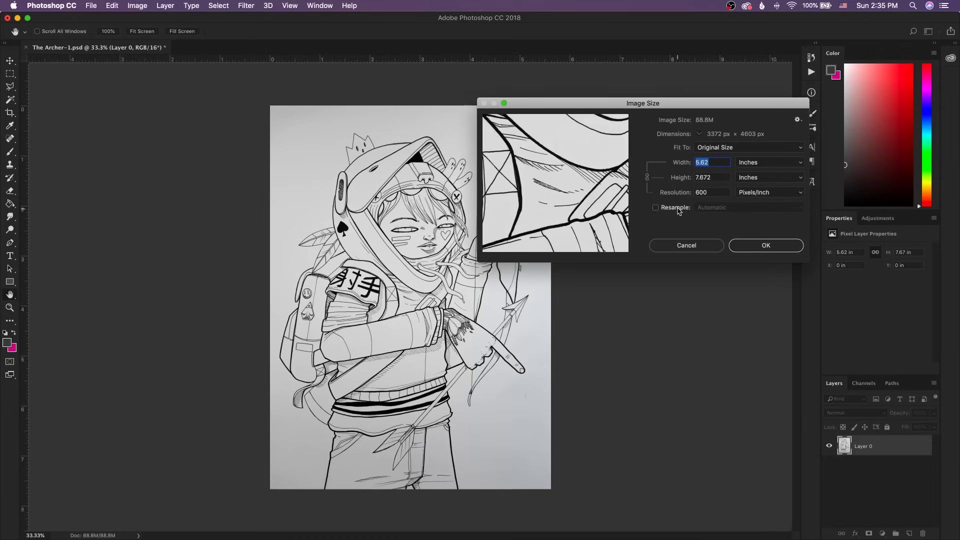
# Set resolution to 300 ppi without resampling, giving 11.24 × 15.343 inches
pyautogui.click(655, 207)
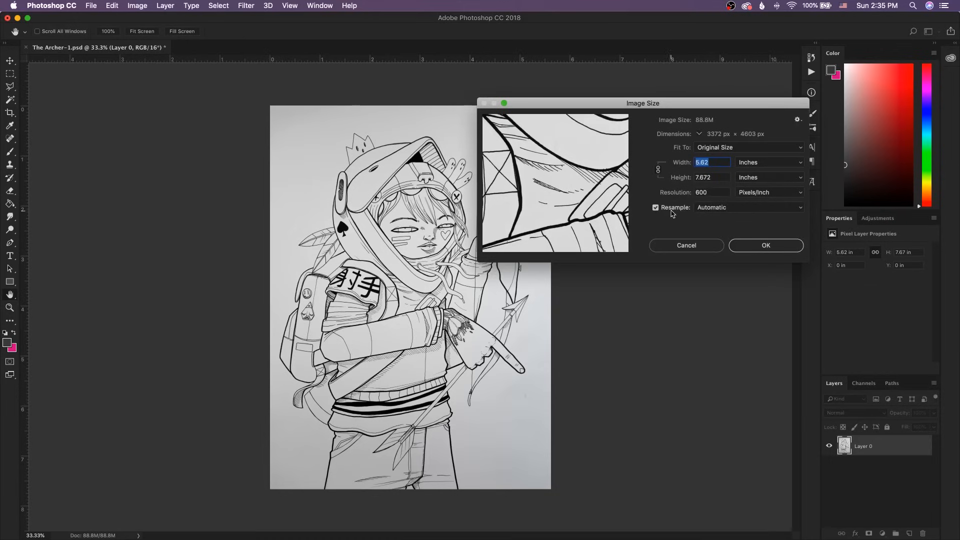
pyautogui.click(655, 207)
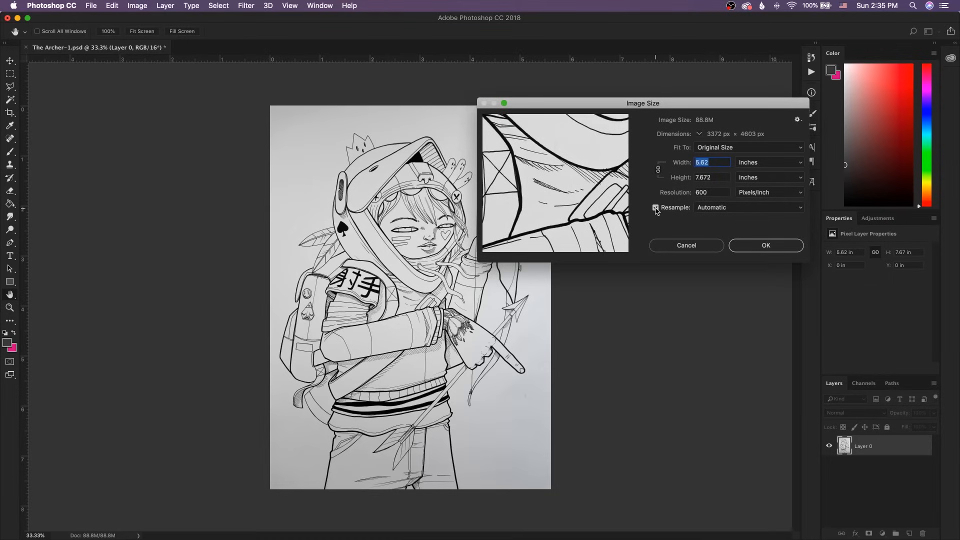
pyautogui.click(656, 207)
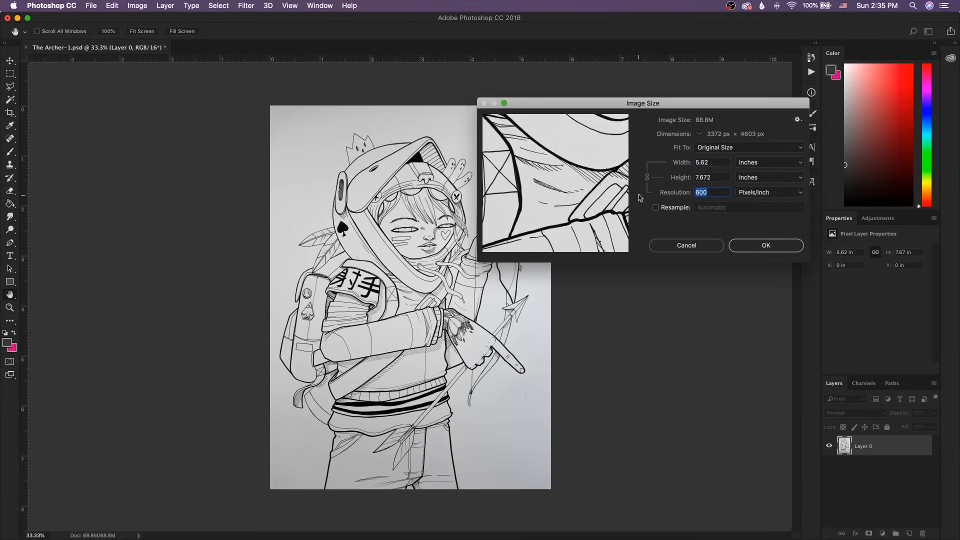
pyautogui.write('300')
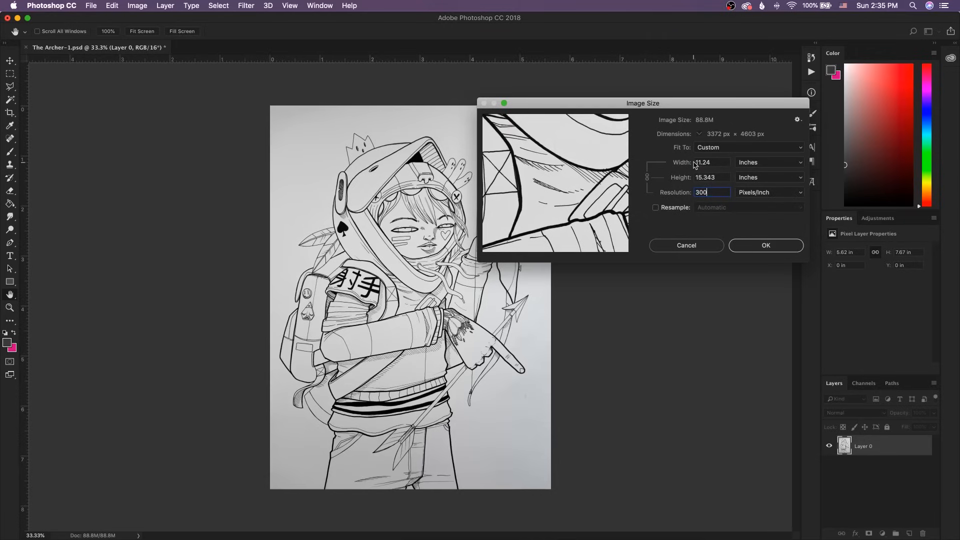
pyautogui.moveTo(738, 232)
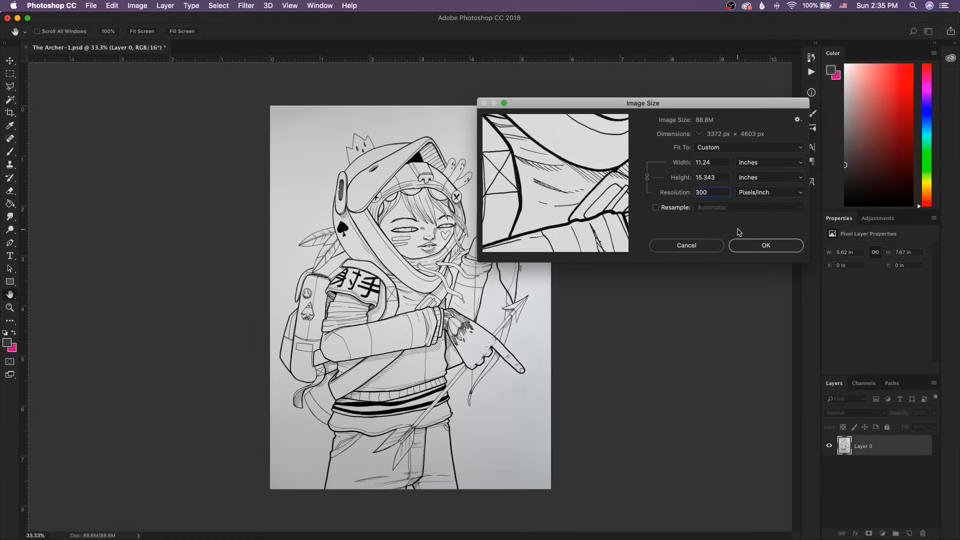
pyautogui.moveTo(766, 250)
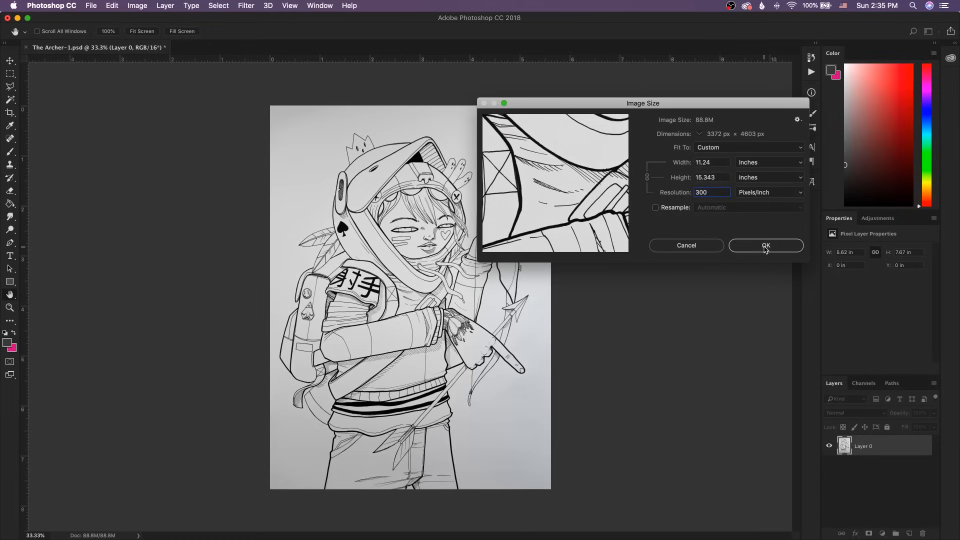
pyautogui.click(766, 245)
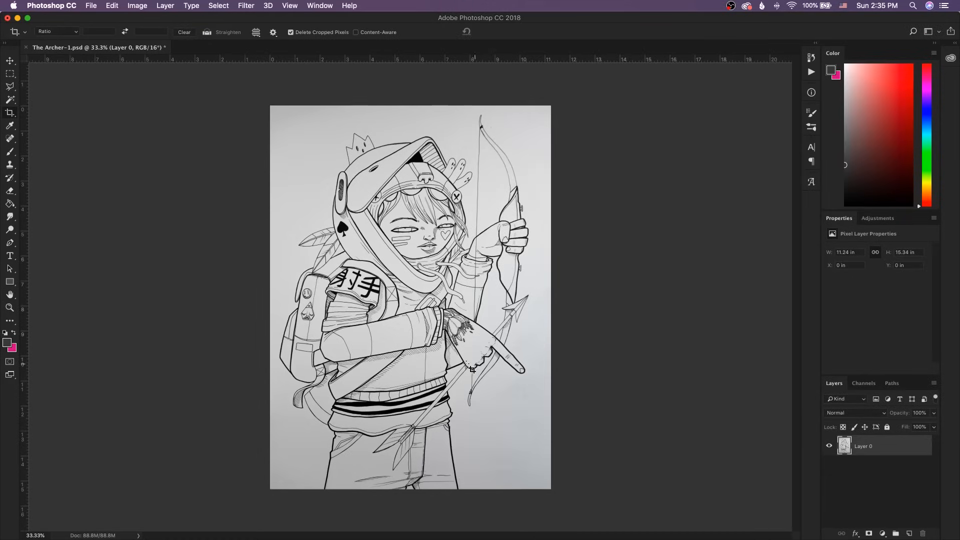
pyautogui.moveTo(471, 375)
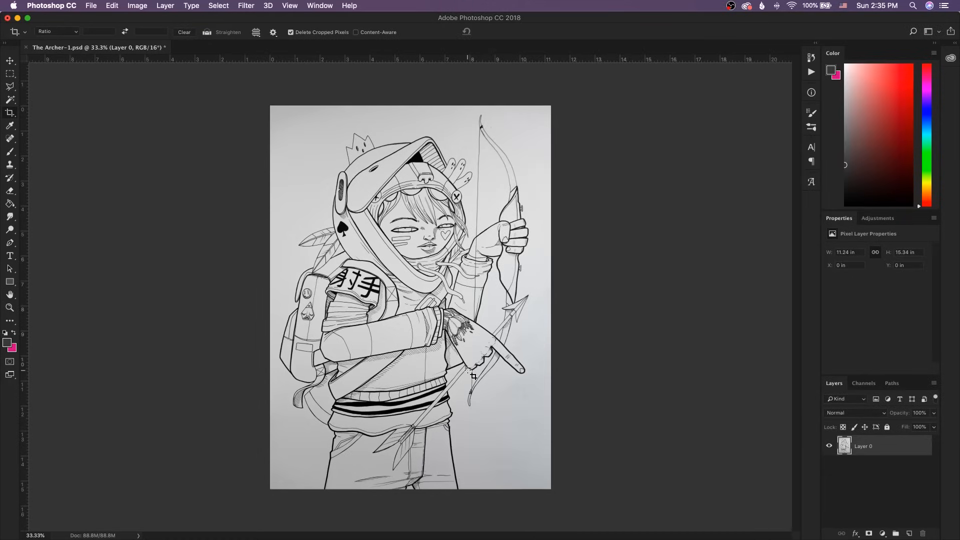
pyautogui.moveTo(517, 375)
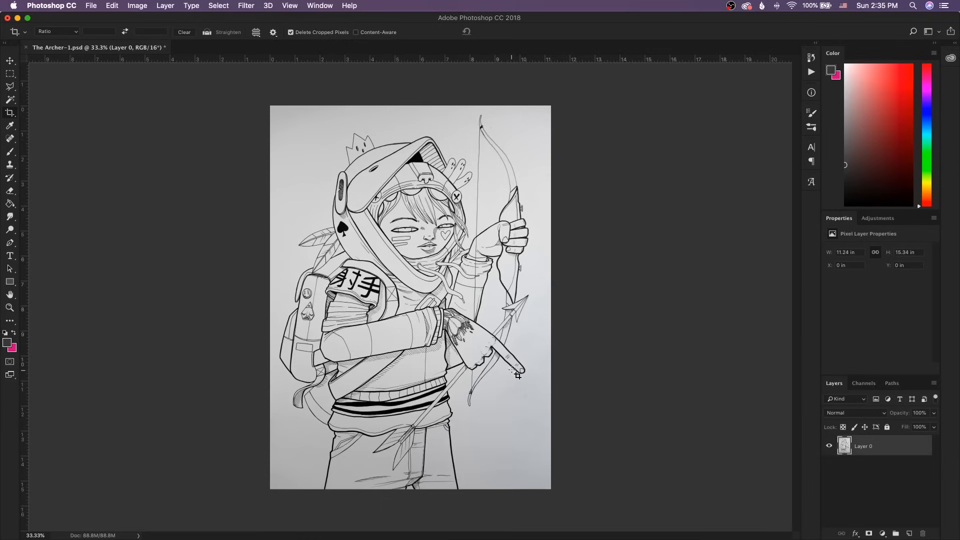
pyautogui.moveTo(528, 380)
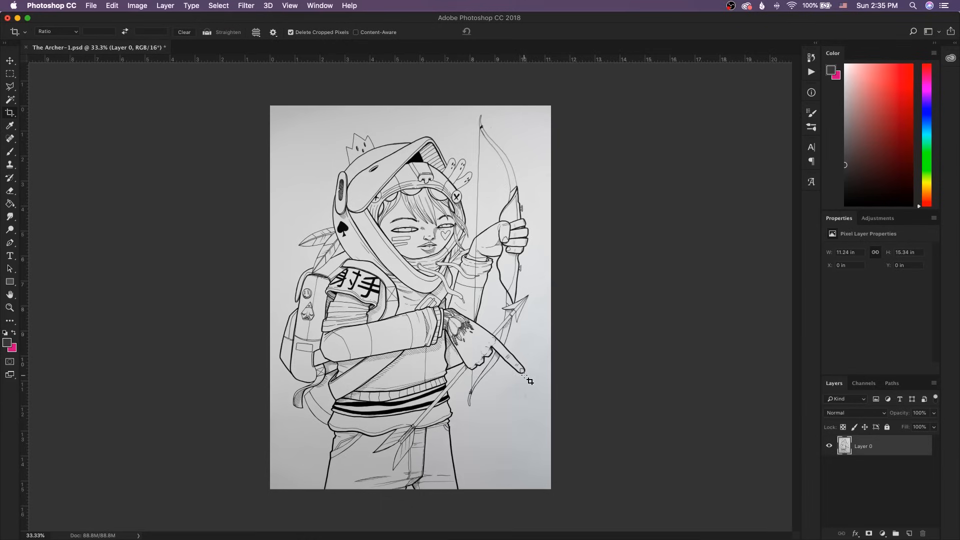
# Reopen the Image Size dialog for the cropped archer drawing
pyautogui.click(137, 6)
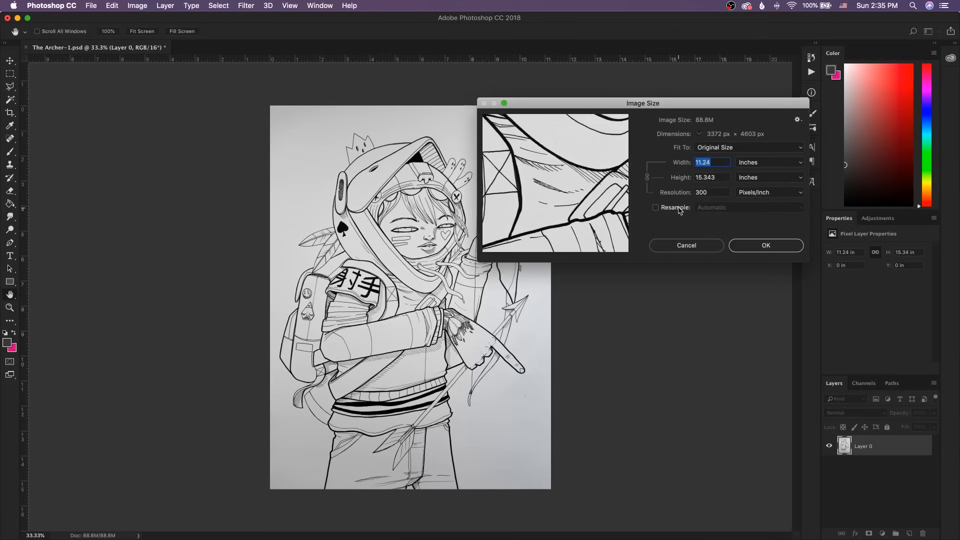
# Resample with Preserve Details 2.0 to 20 inches tall at 300 ppi, Reduce Noise 53%
pyautogui.click(655, 207)
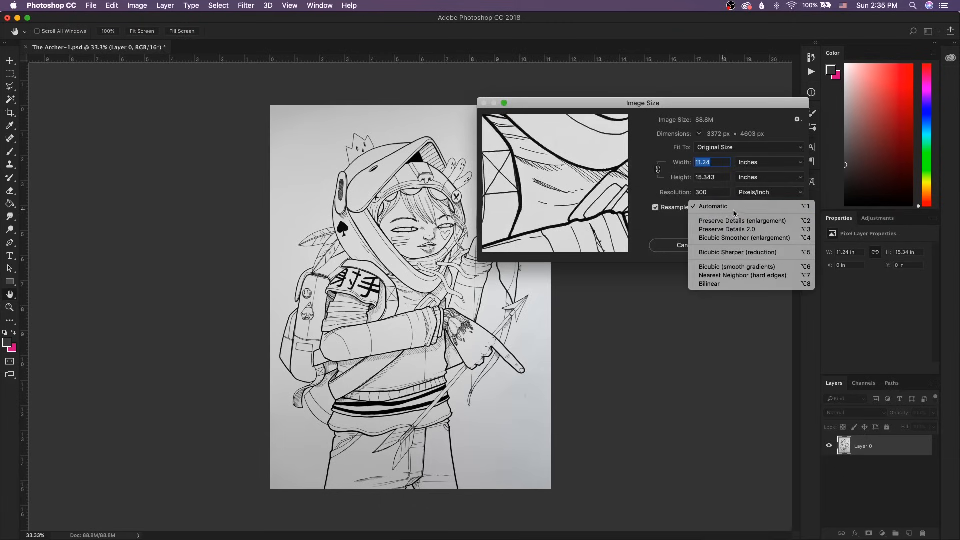
pyautogui.moveTo(727, 230)
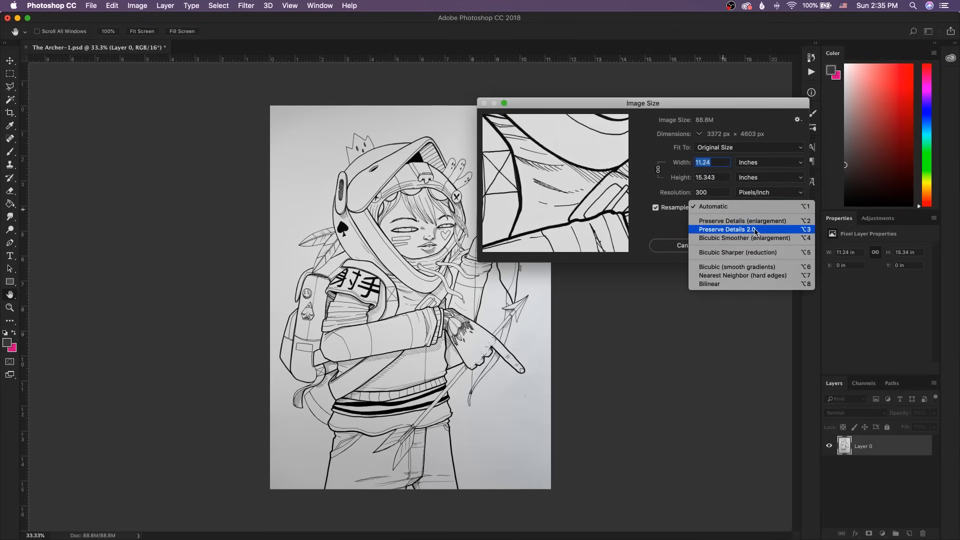
pyautogui.click(726, 228)
pyautogui.write('20')
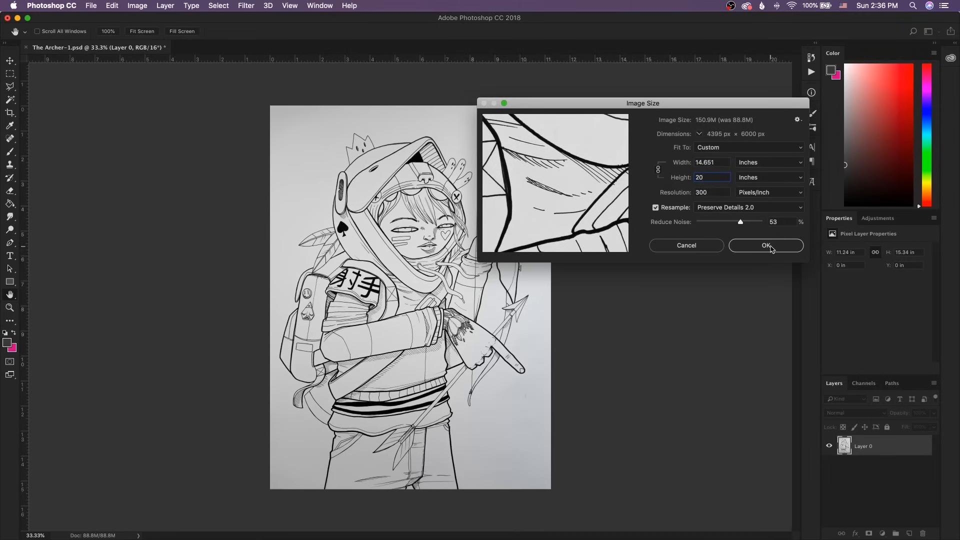
pyautogui.moveTo(774, 249)
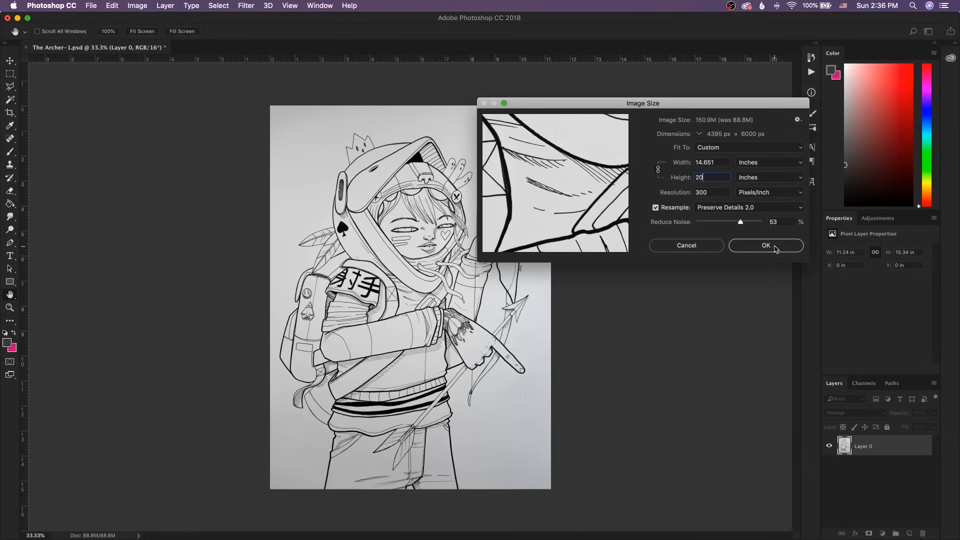
pyautogui.click(765, 244)
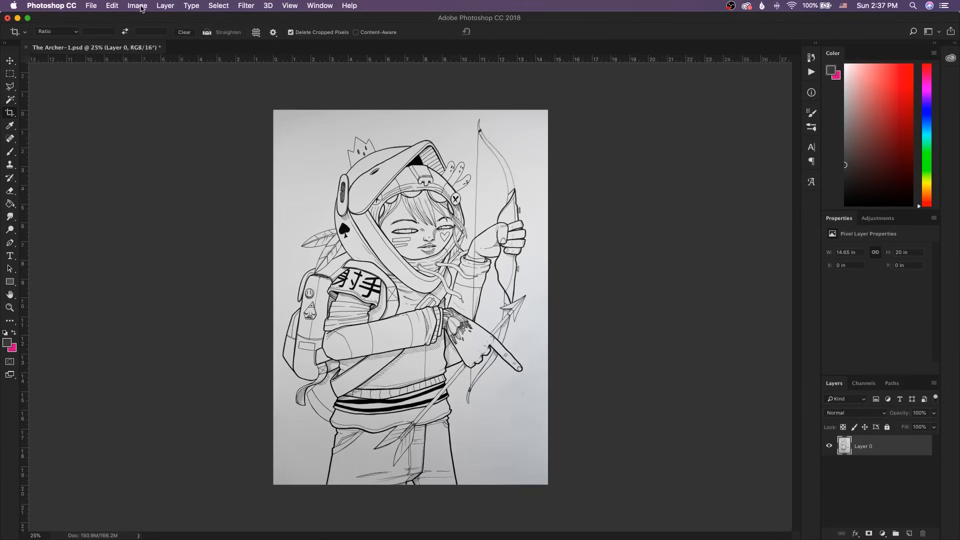
# Apply a Levels adjustment with black input 28 and white input 207 to whiten the paper
pyautogui.click(137, 6)
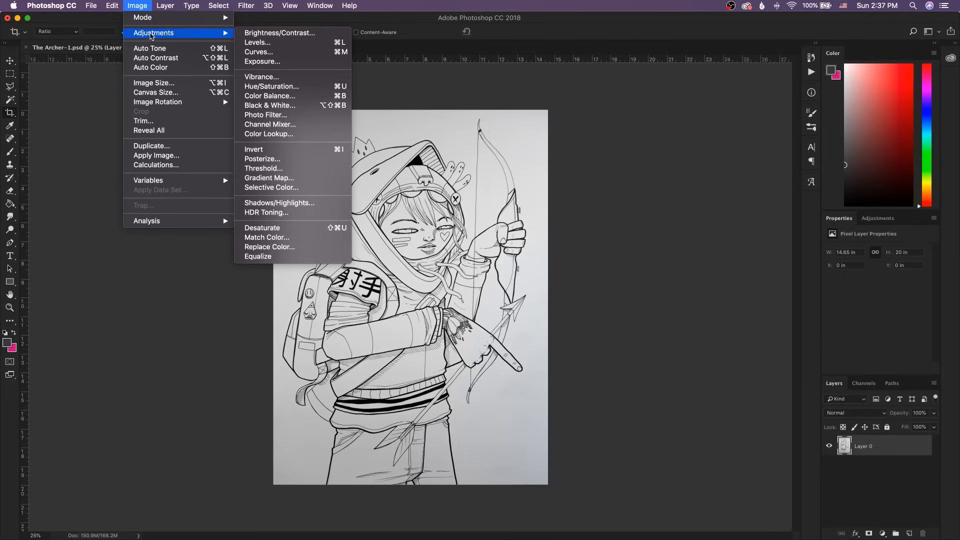
pyautogui.moveTo(257, 42)
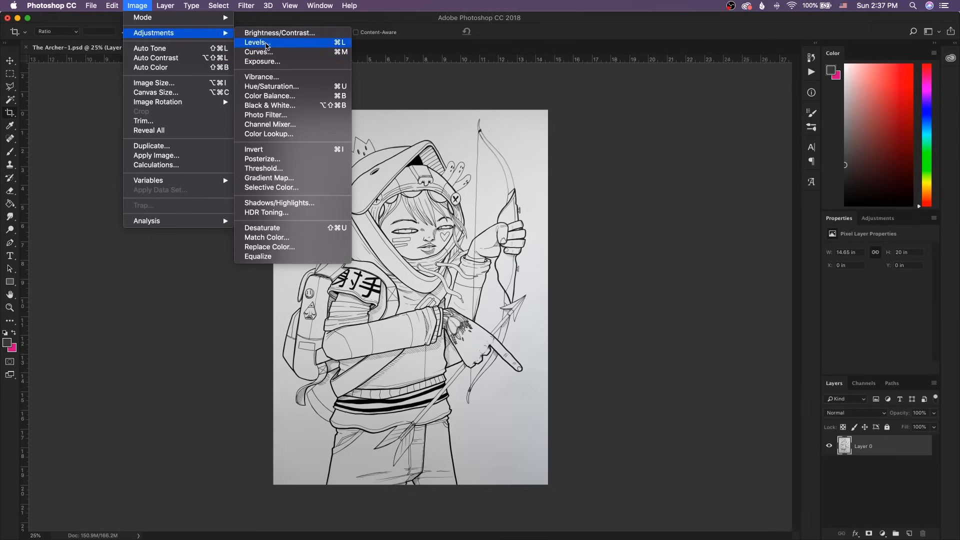
pyautogui.click(255, 42)
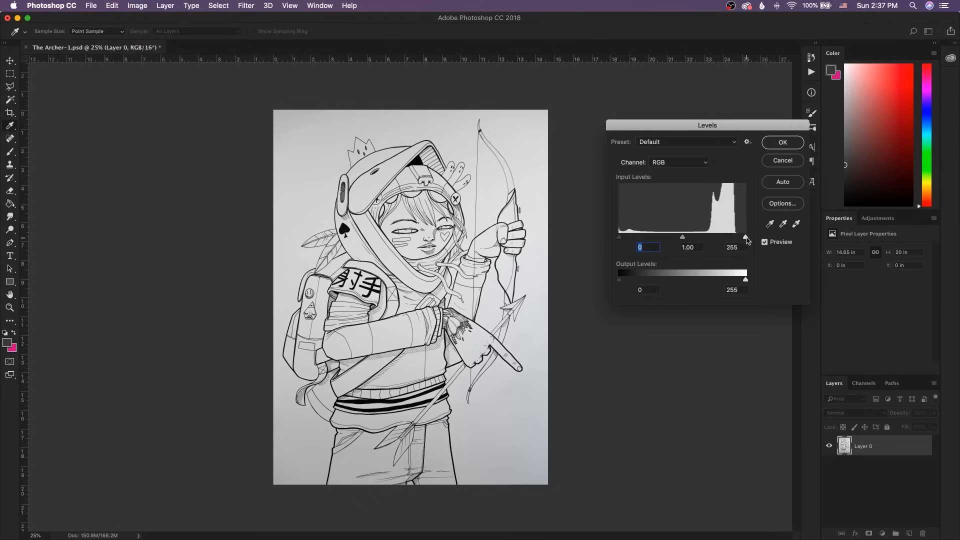
pyautogui.moveTo(618, 242)
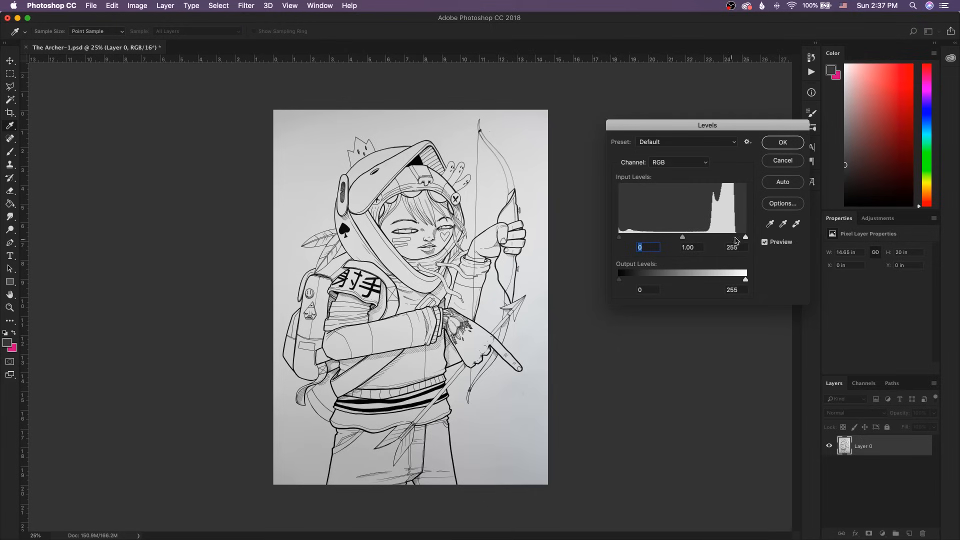
pyautogui.moveTo(745, 239)
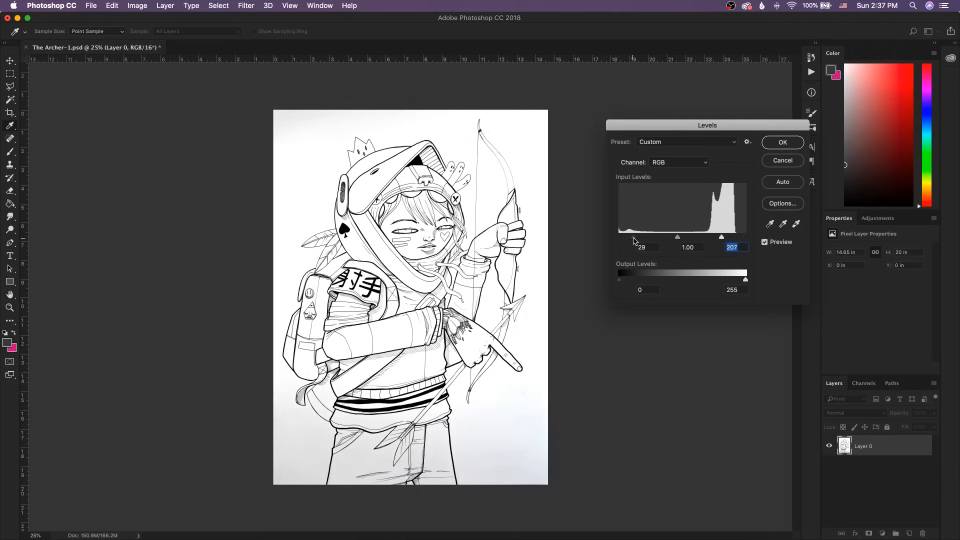
pyautogui.click(782, 142)
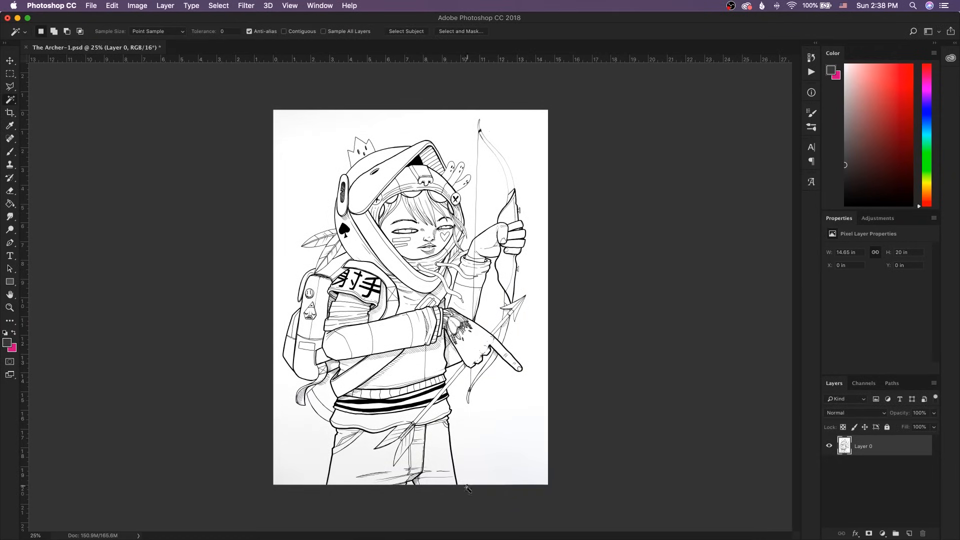
pyautogui.moveTo(303, 486)
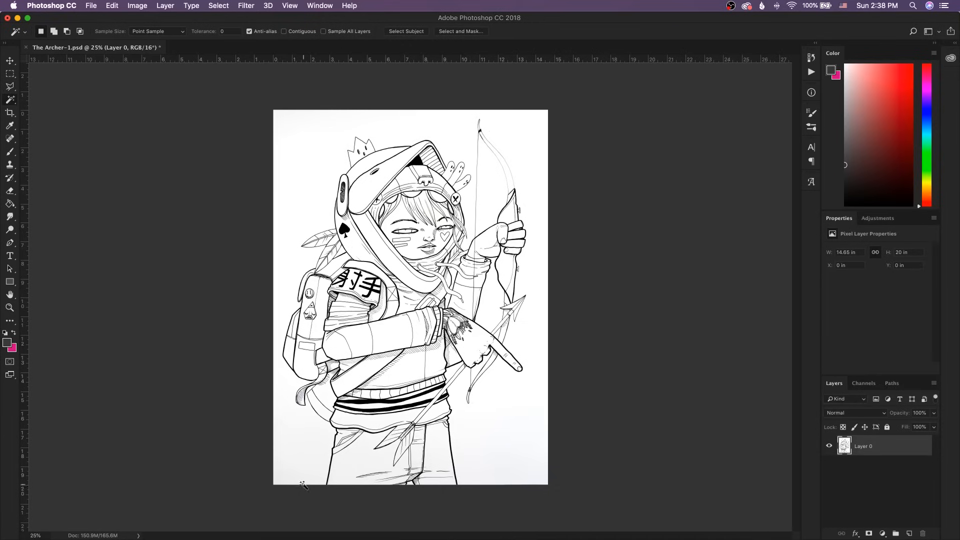
pyautogui.moveTo(501, 178)
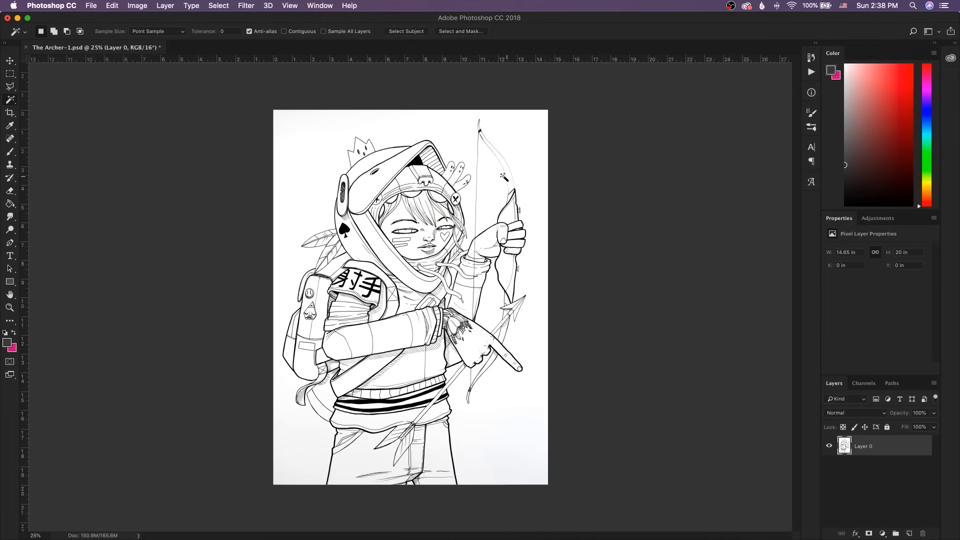
pyautogui.moveTo(531, 421)
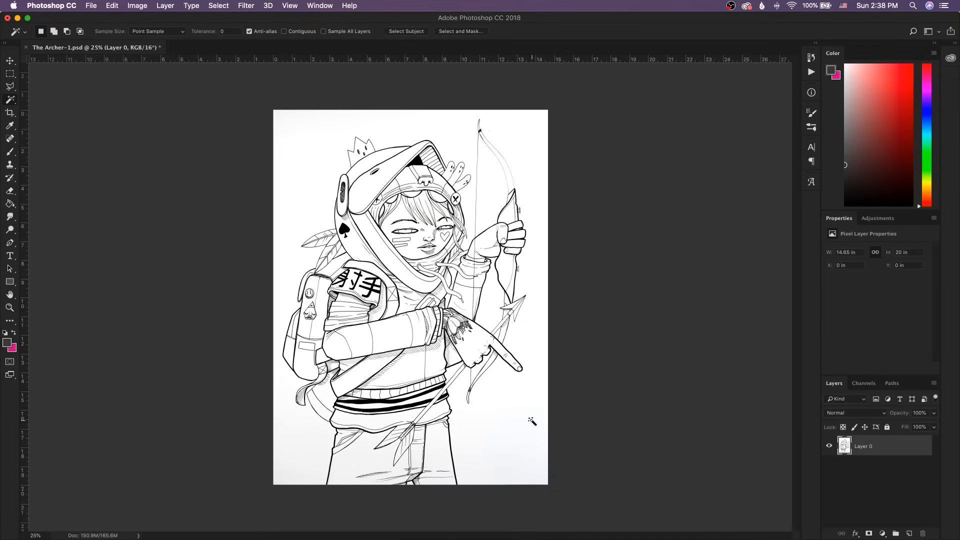
# Select the lower part of the drawing with the Rectangular Marquee and copy it to a new layer
pyautogui.click(10, 73)
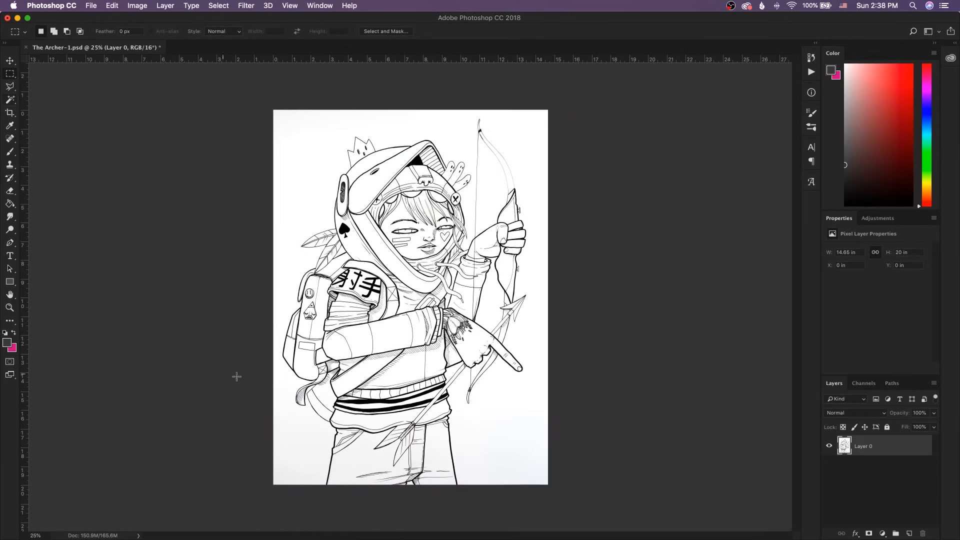
pyautogui.moveTo(257, 356)
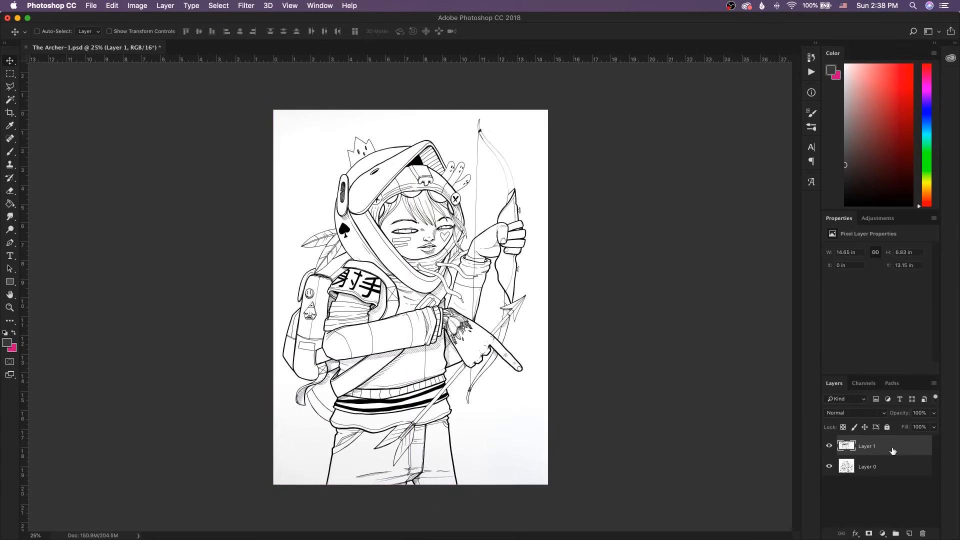
# Apply Levels to Layer 1 with the white input pulled to about 214
pyautogui.click(137, 6)
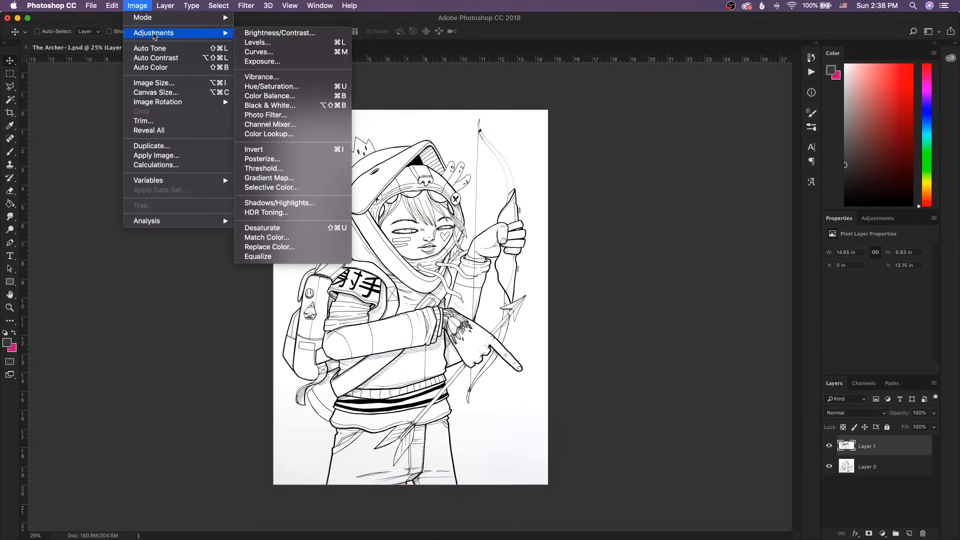
pyautogui.click(257, 42)
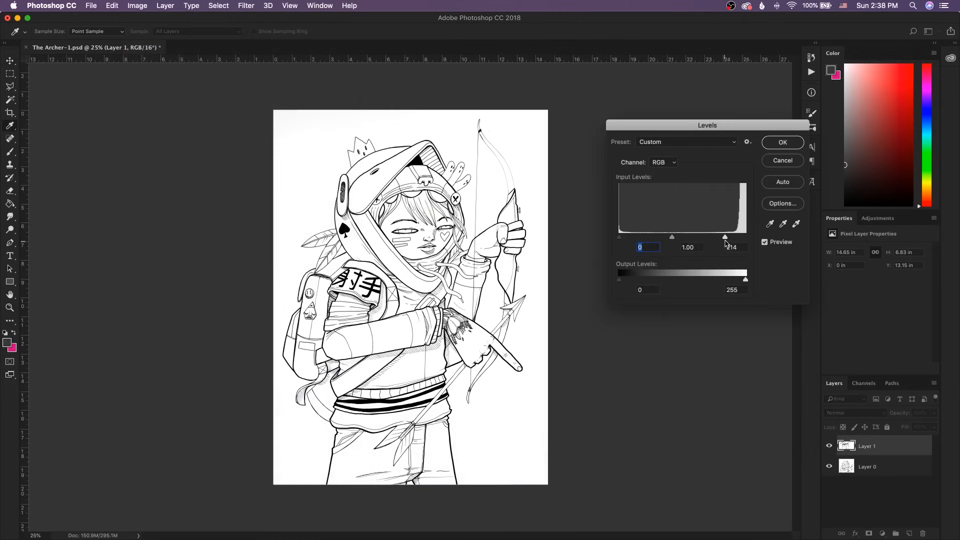
pyautogui.click(781, 142)
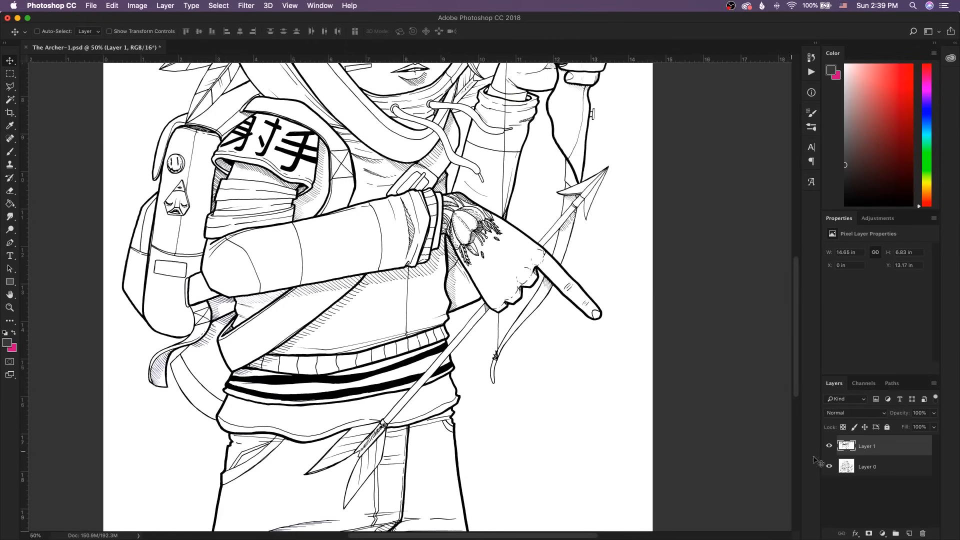
# Select Layer 1 and Layer 0 together and merge them with Merge Visible
pyautogui.click(828, 465)
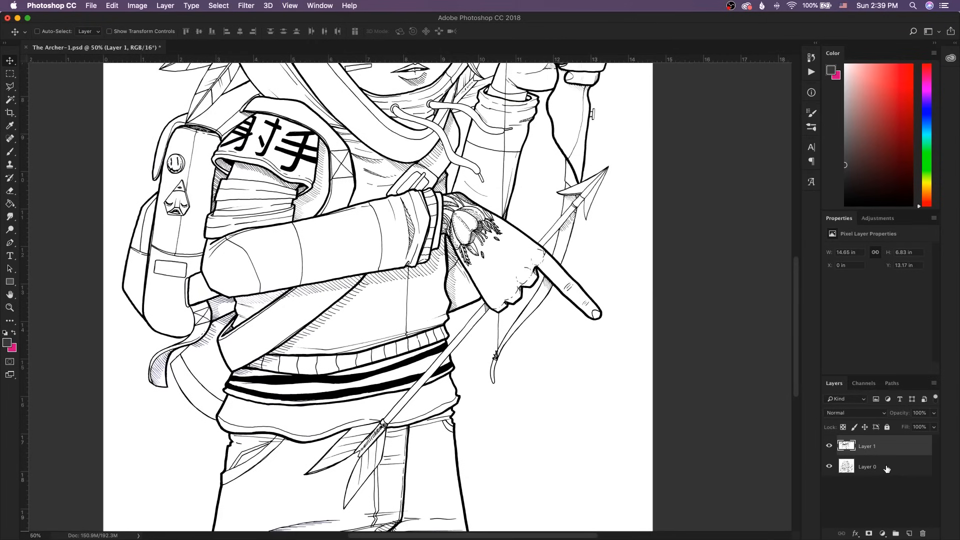
pyautogui.click(867, 466)
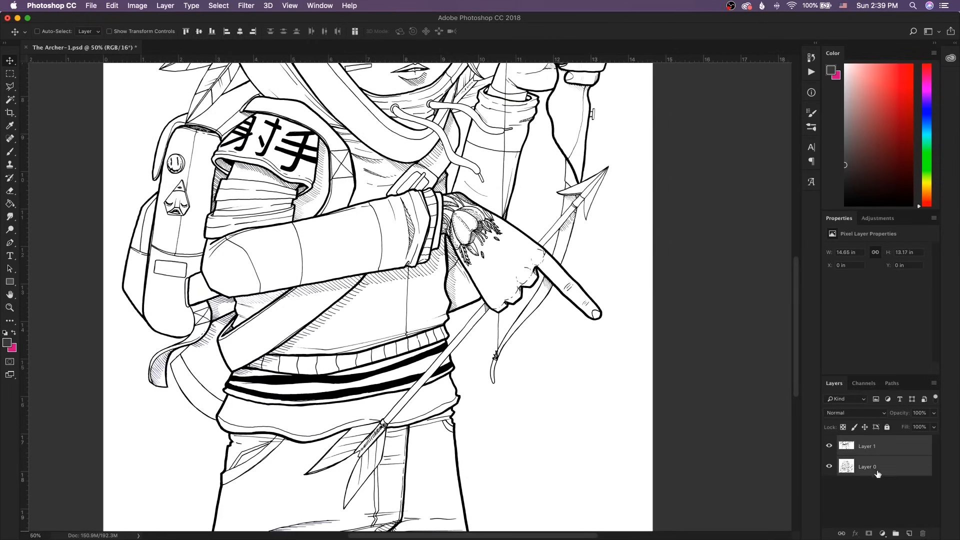
pyautogui.rightClick(868, 467)
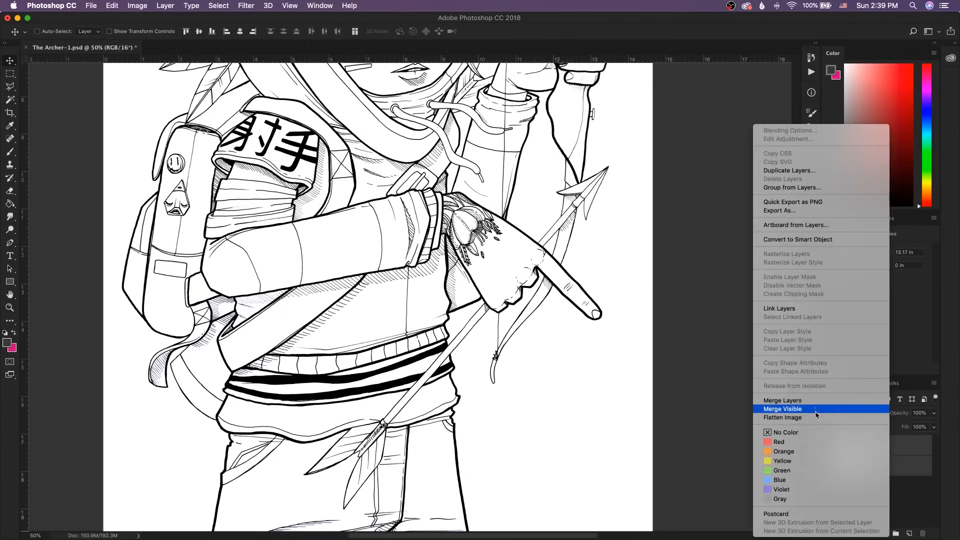
pyautogui.click(782, 408)
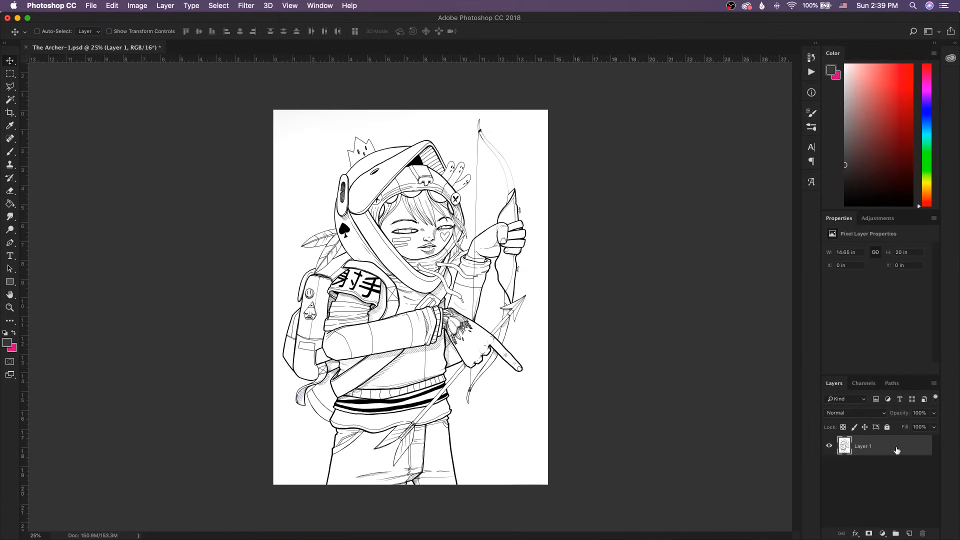
pyautogui.moveTo(401, 288)
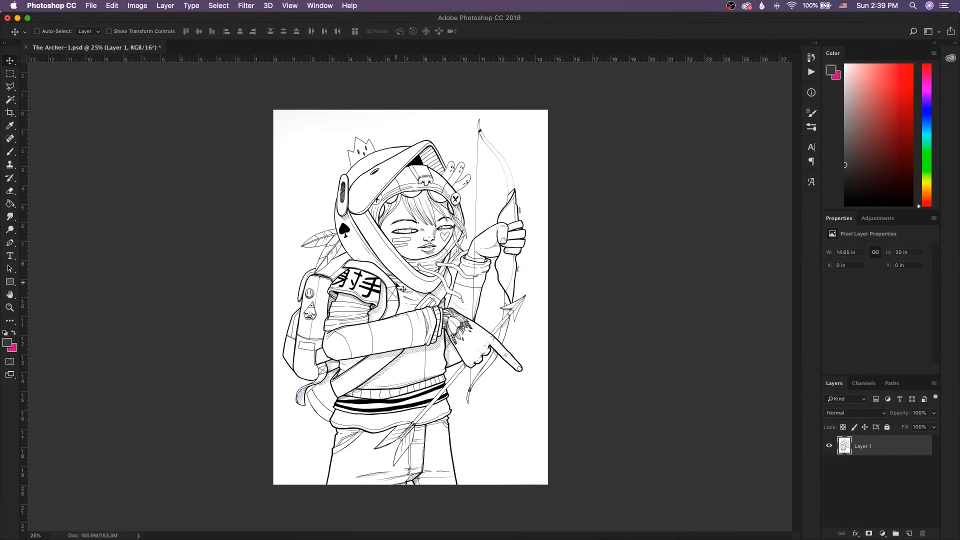
pyautogui.moveTo(397, 290)
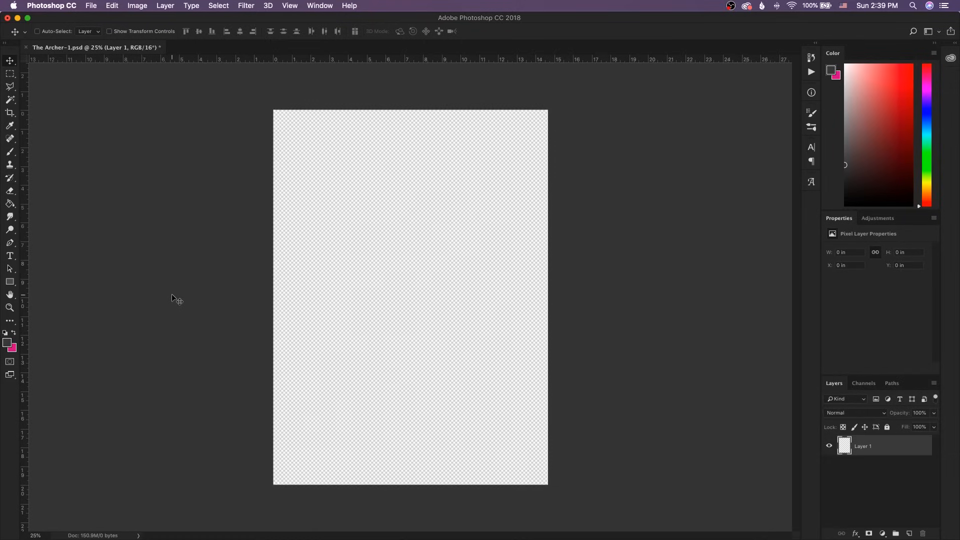
# Load a selection of the line art and delete the layer's pixels to leave transparency
pyautogui.click(10, 361)
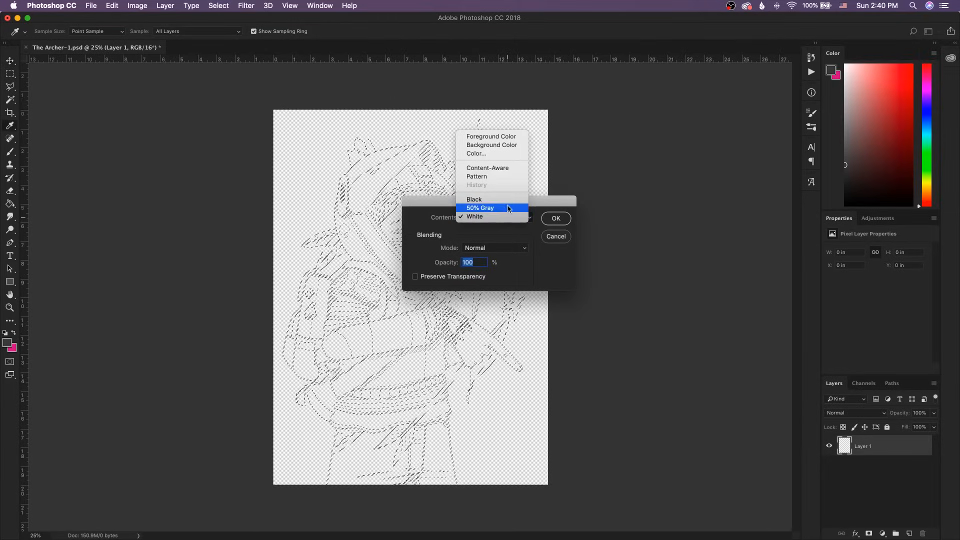
# Fill the line-art selection with black and fill a new Layer 2 beneath it with white
pyautogui.click(474, 199)
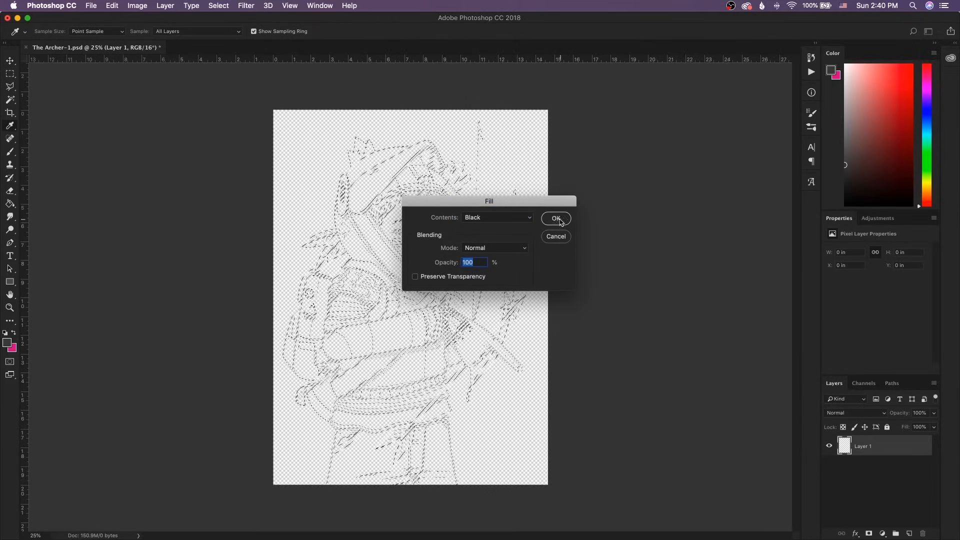
pyautogui.click(554, 219)
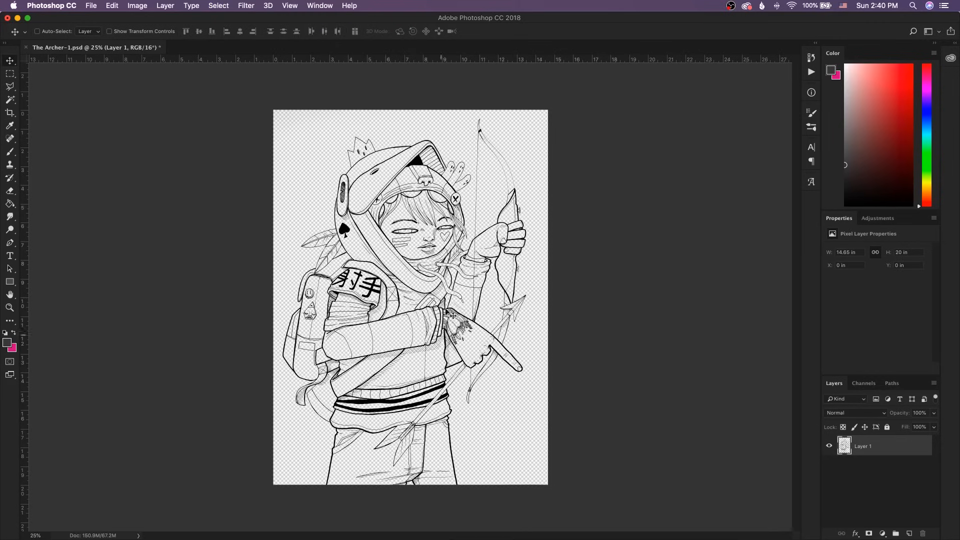
pyautogui.moveTo(649, 493)
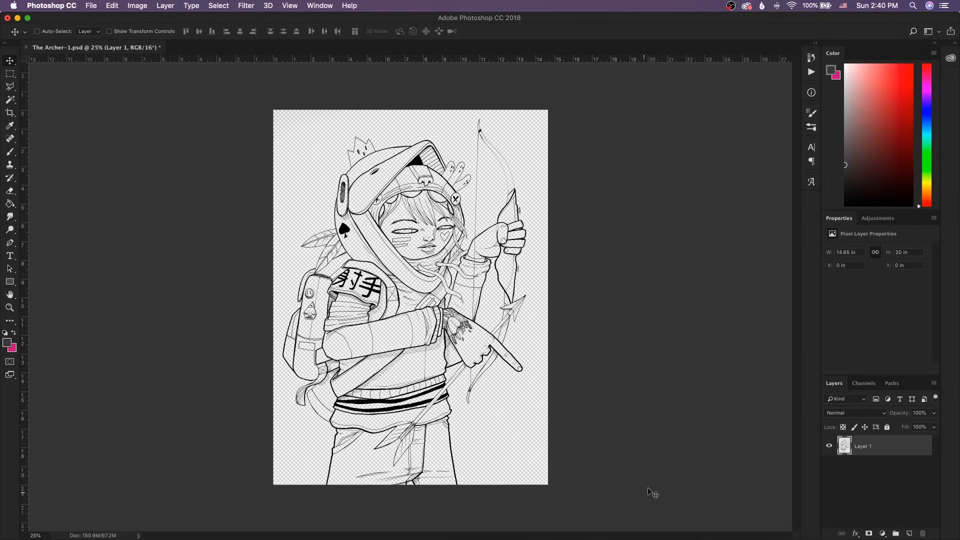
pyautogui.click(910, 532)
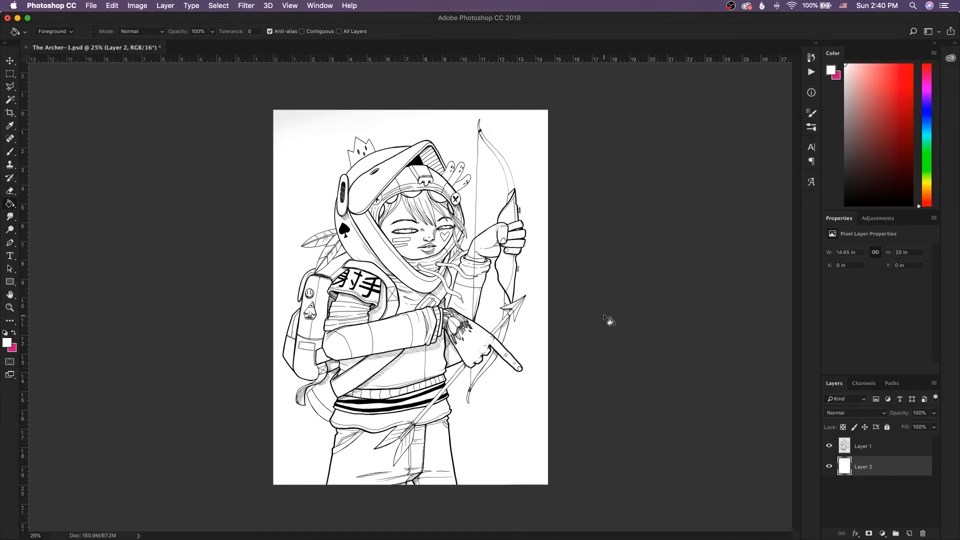
pyautogui.moveTo(638, 430)
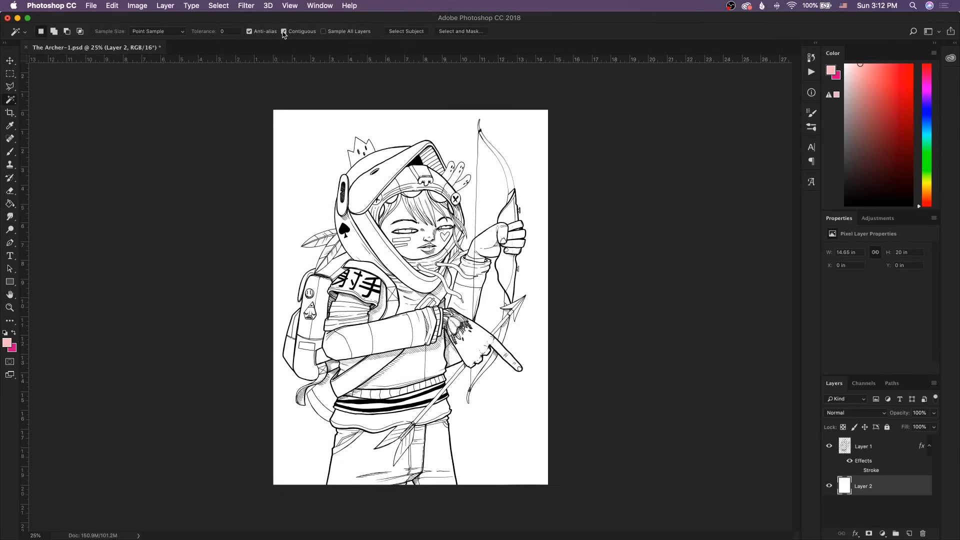
pyautogui.moveTo(294, 153)
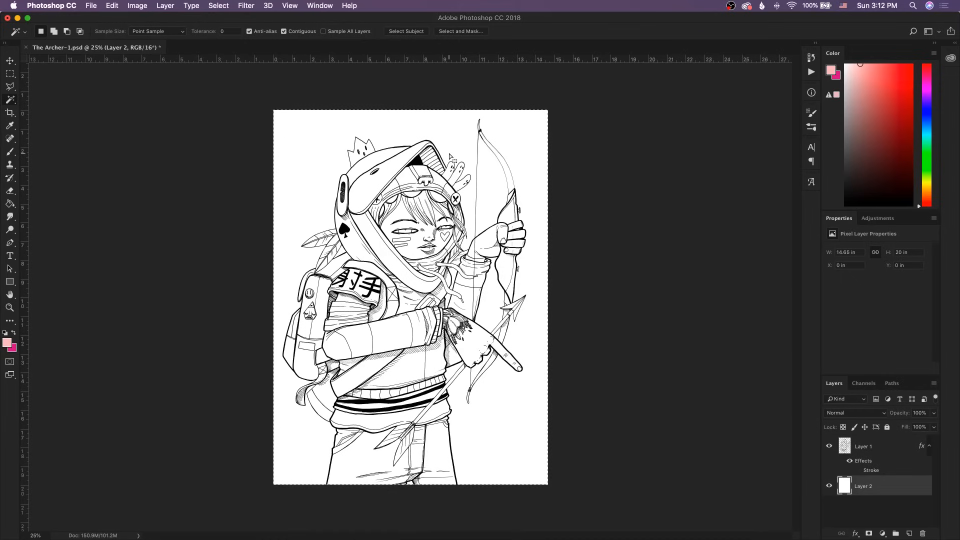
# Add a Stroke layer style to the black line art on Layer 1
pyautogui.click(863, 446)
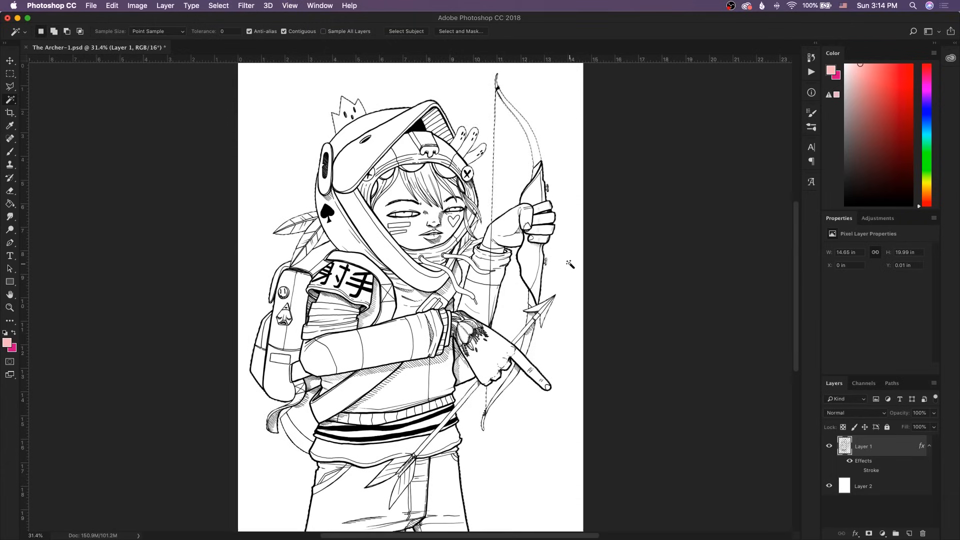
pyautogui.moveTo(531, 147)
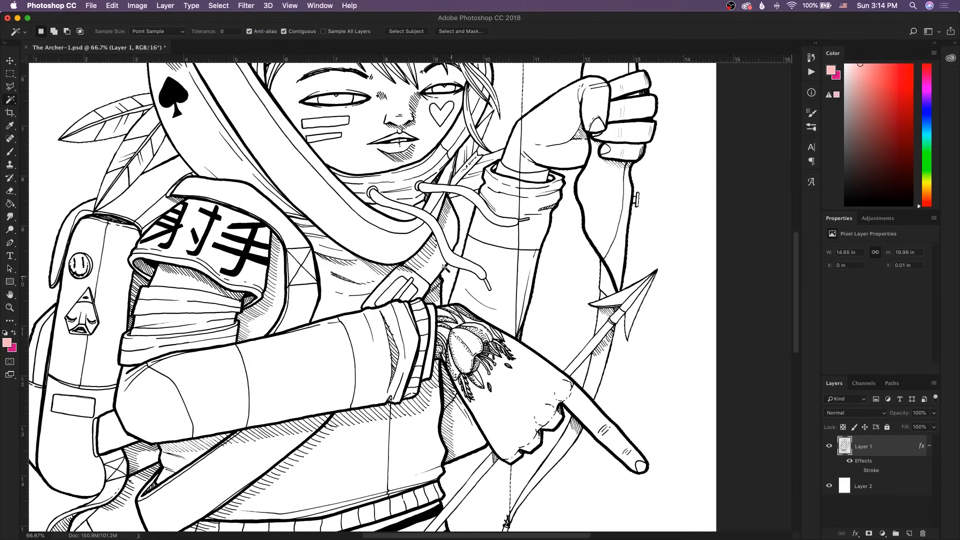
# Contract the selection, add a new layer below the inks and fill it with pink
pyautogui.click(219, 6)
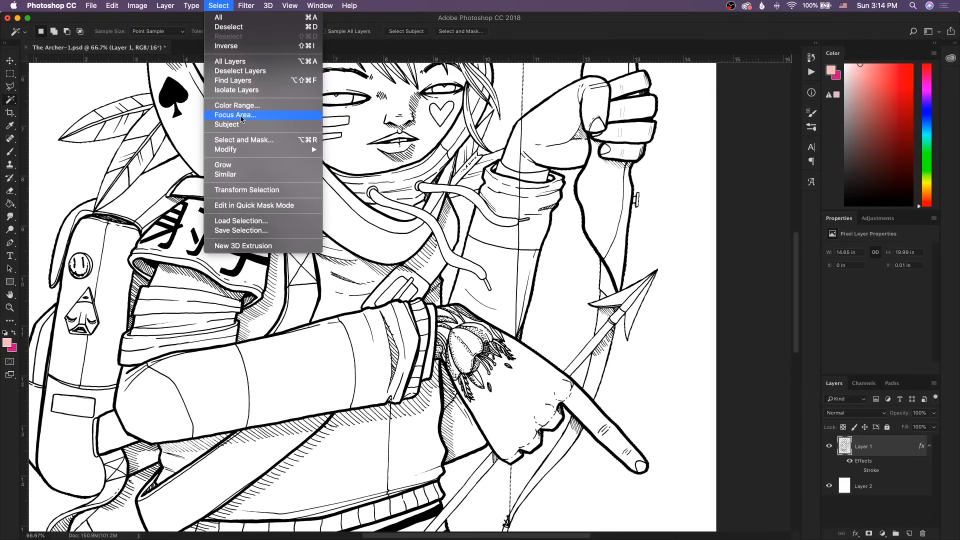
pyautogui.moveTo(225, 149)
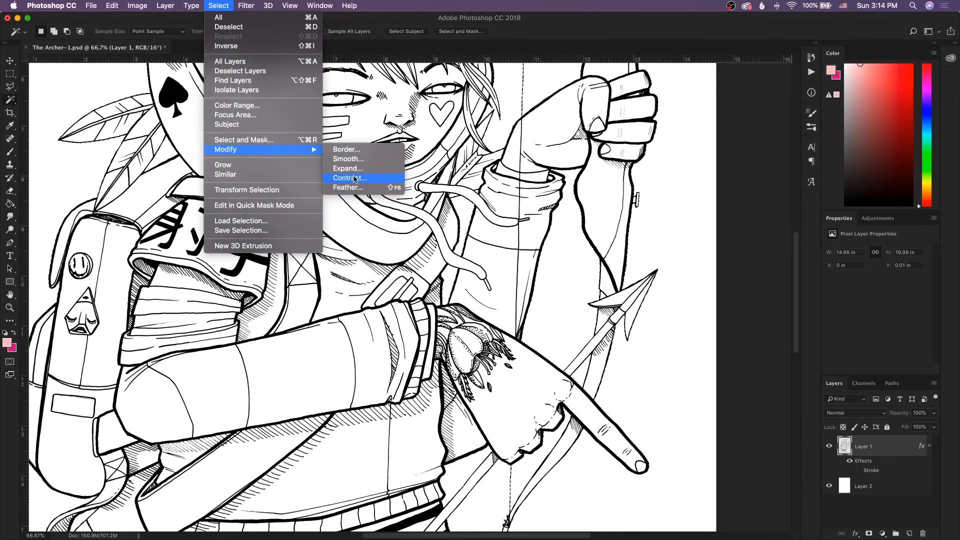
pyautogui.click(348, 178)
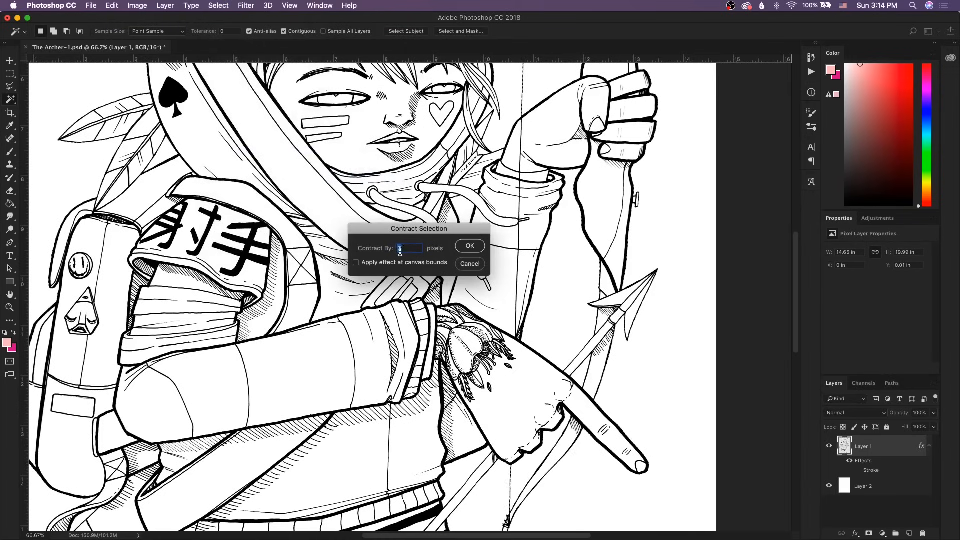
pyautogui.click(469, 246)
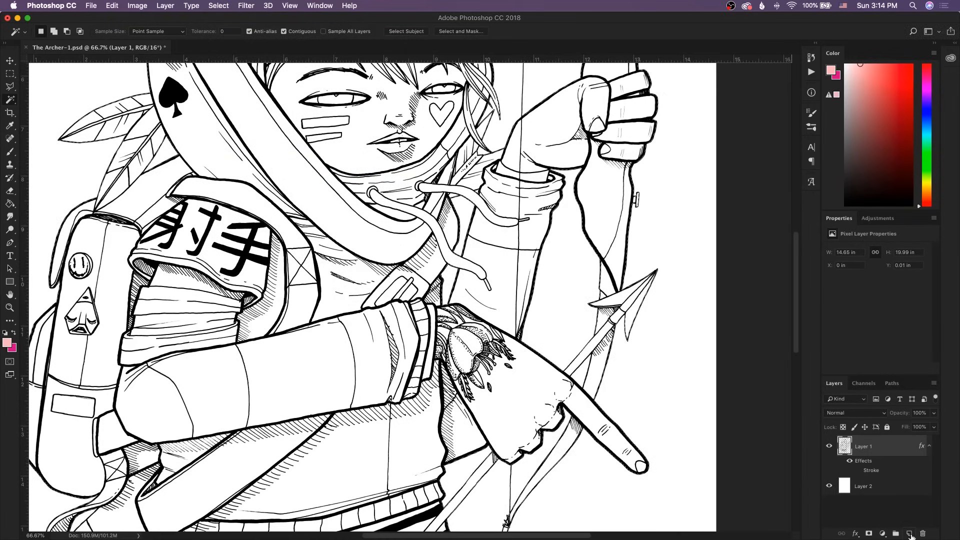
pyautogui.click(910, 532)
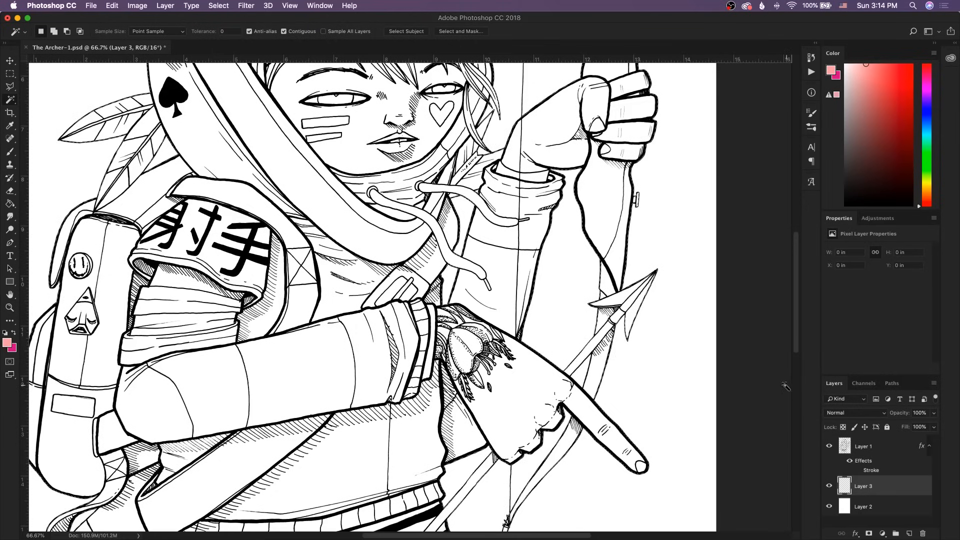
pyautogui.click(10, 203)
pyautogui.write('inks')
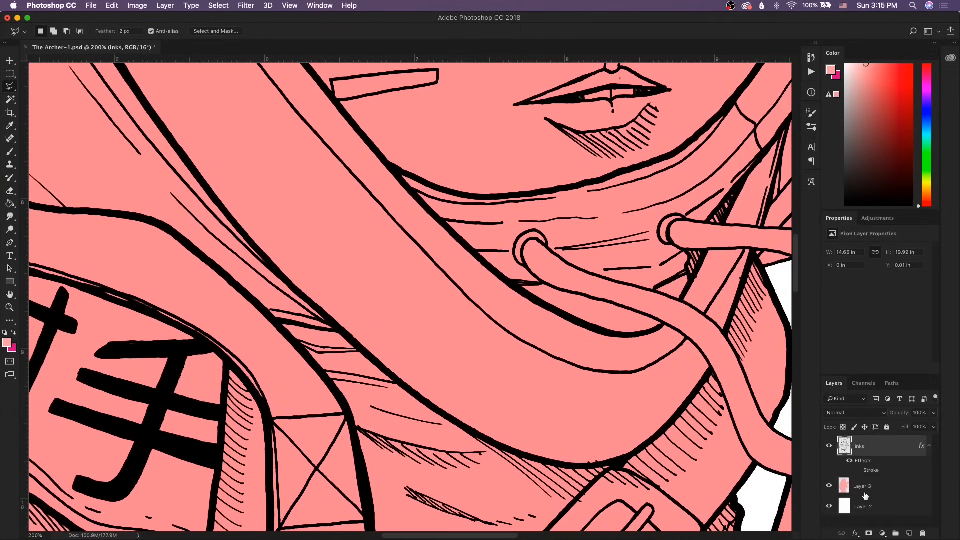
# Rename Layer 3 to flats and audition PANTONE 3255 C teal in Color Libraries without applying it
pyautogui.click(863, 486)
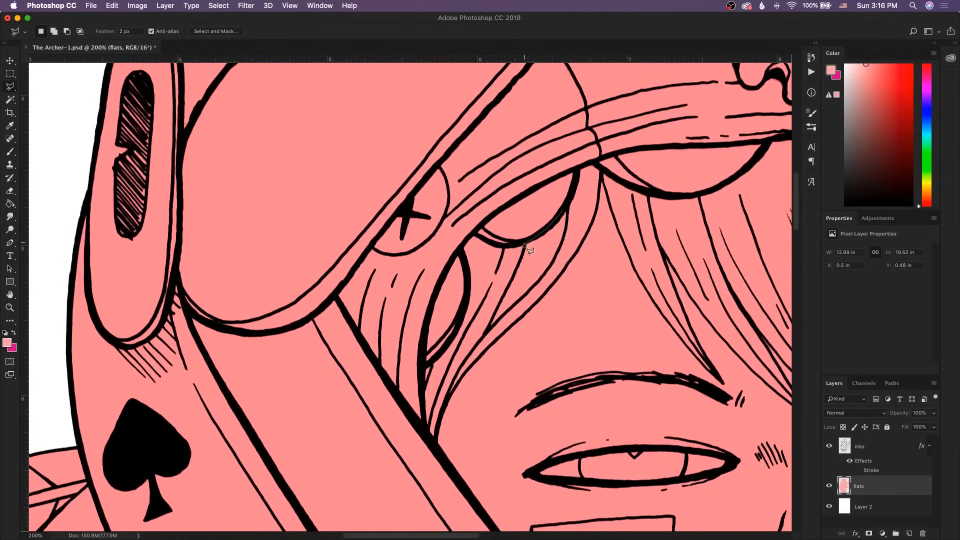
pyautogui.moveTo(563, 256)
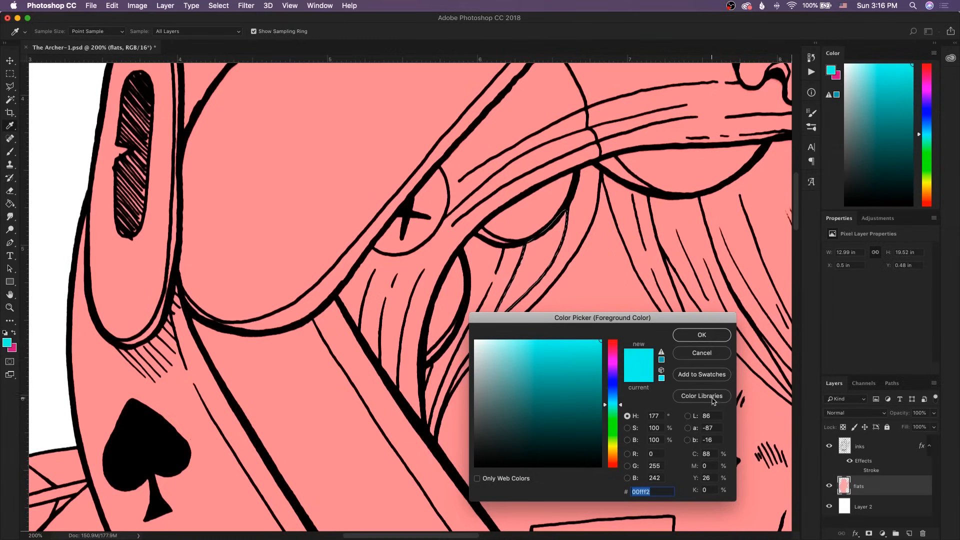
pyautogui.click(700, 396)
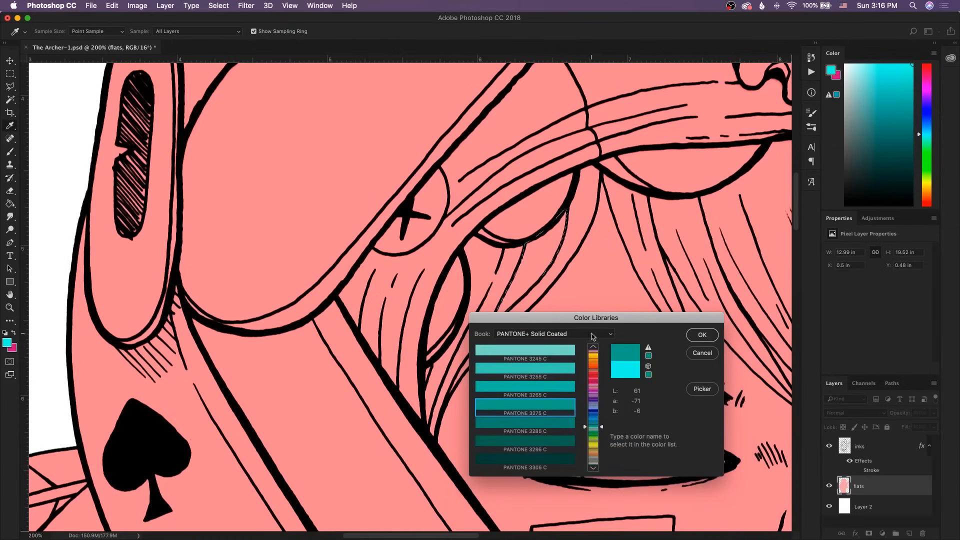
pyautogui.moveTo(594, 444)
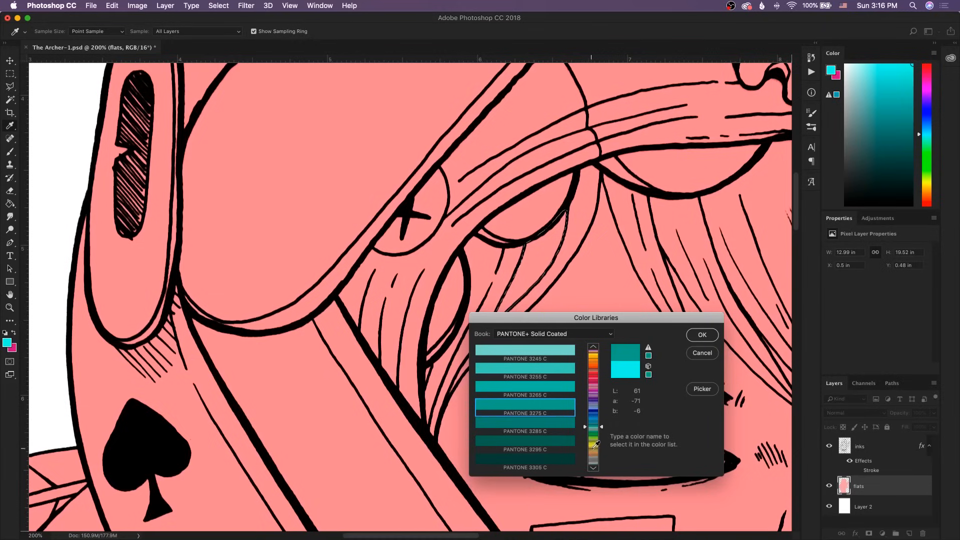
pyautogui.moveTo(566, 389)
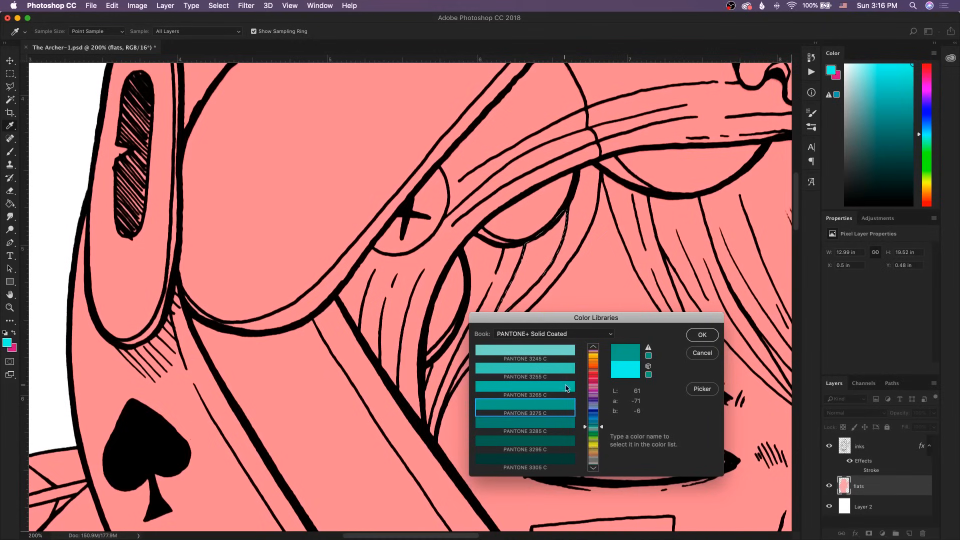
pyautogui.click(525, 376)
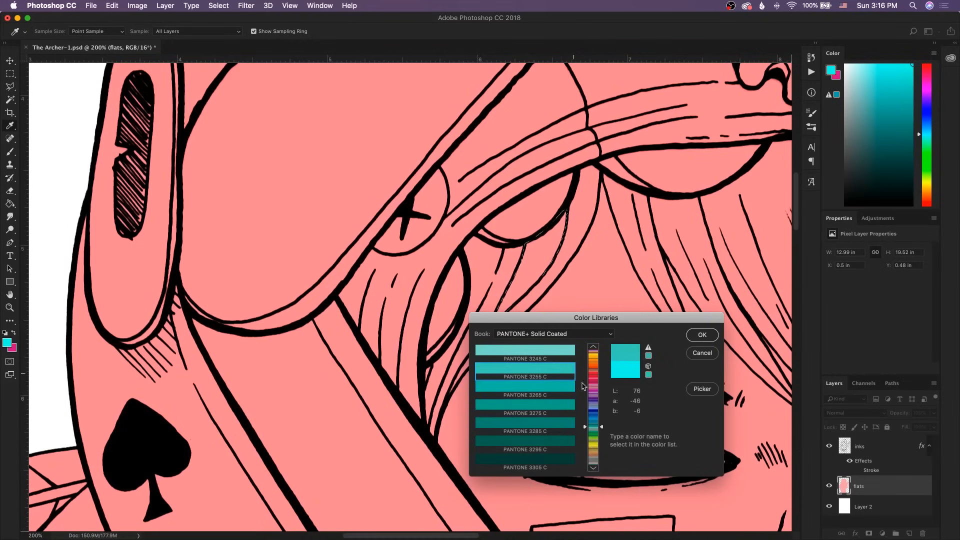
pyautogui.moveTo(724, 386)
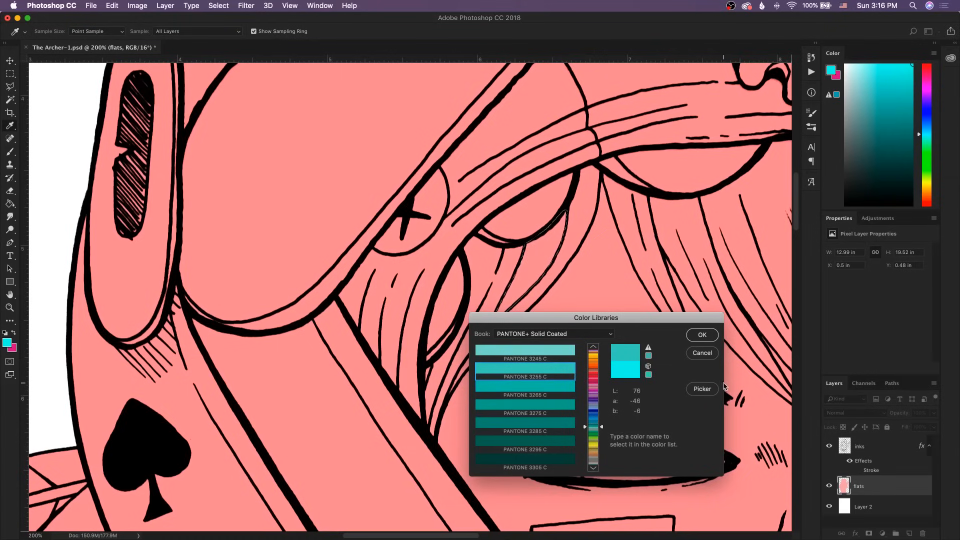
pyautogui.moveTo(722, 382)
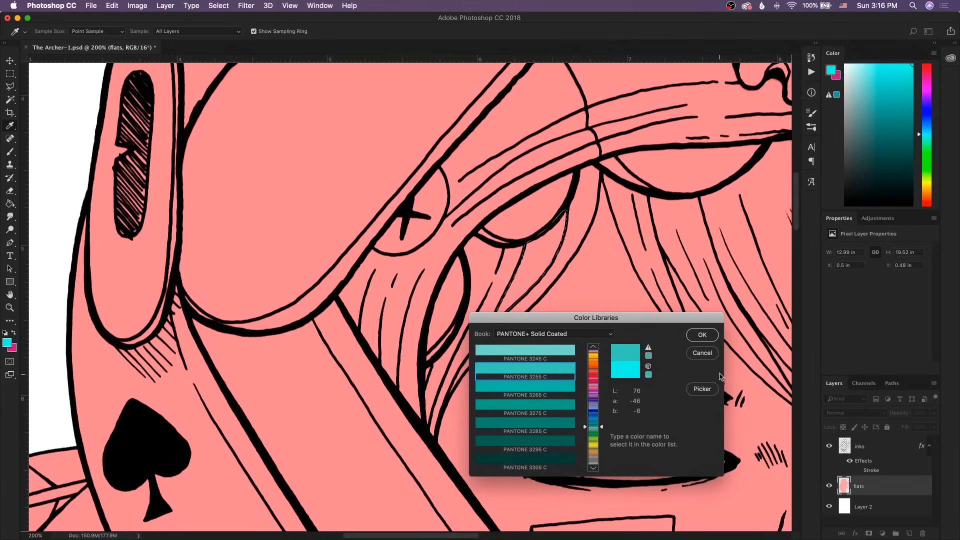
pyautogui.moveTo(708, 358)
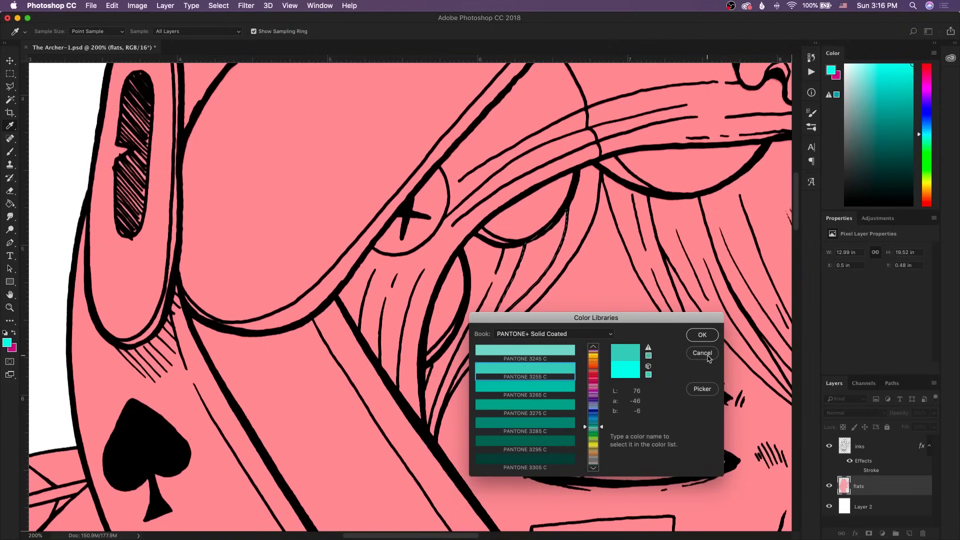
pyautogui.click(702, 353)
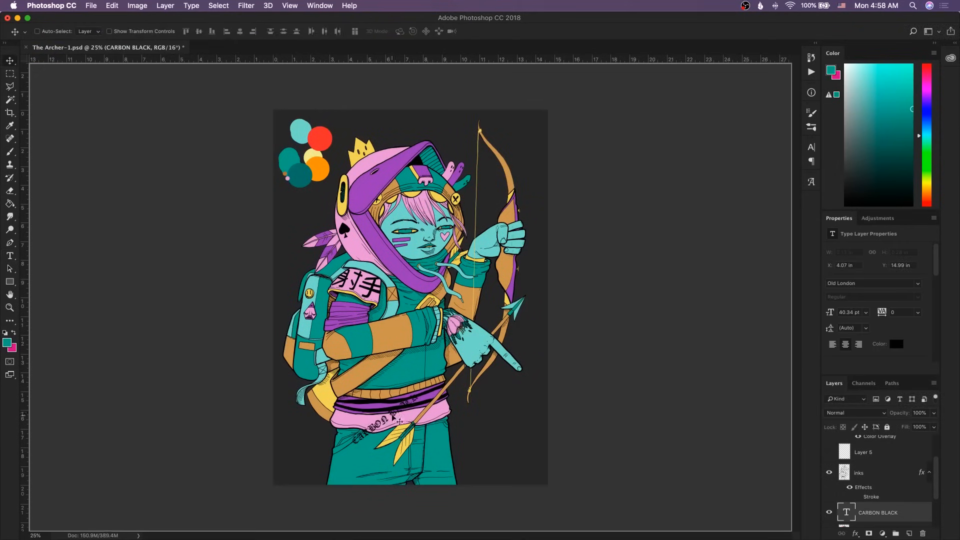
# Fill the flats with the Pantone colours and select the purple Shape 1 layer for the moon and background
pyautogui.rightClick(877, 512)
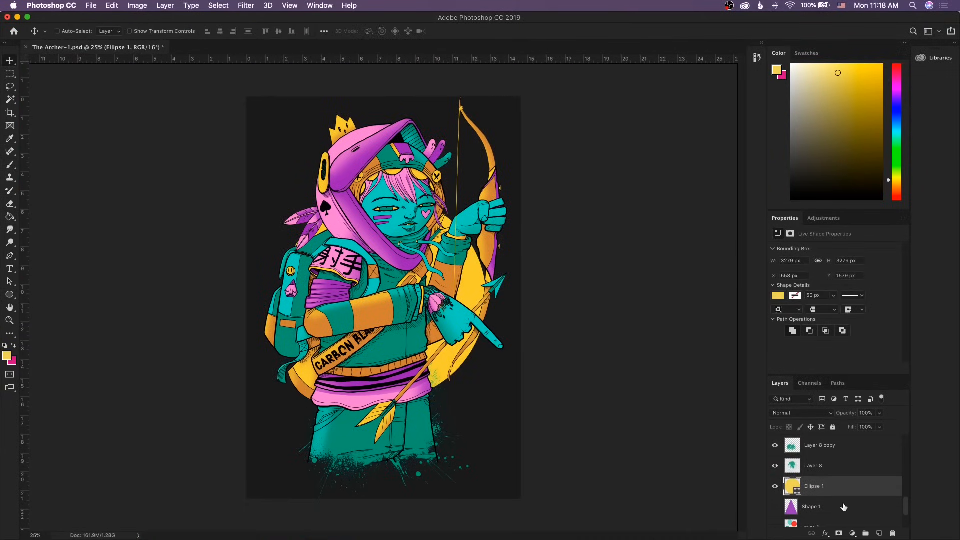
pyautogui.click(243, 47)
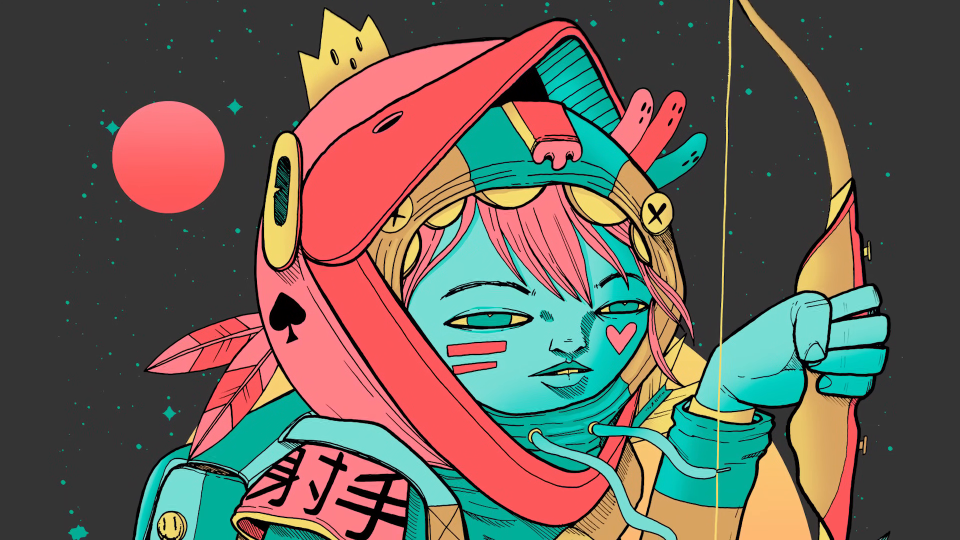
pyautogui.scroll(-3)
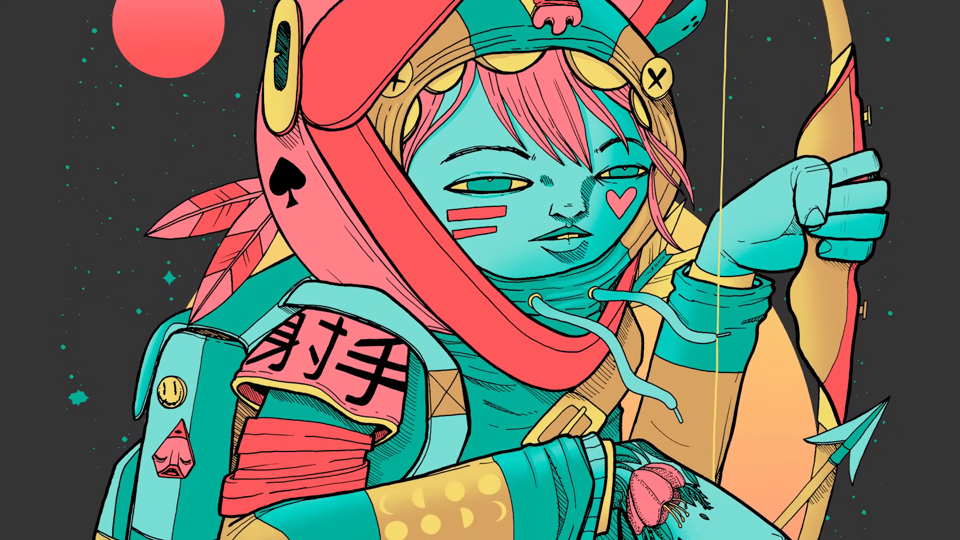
pyautogui.scroll(-3)
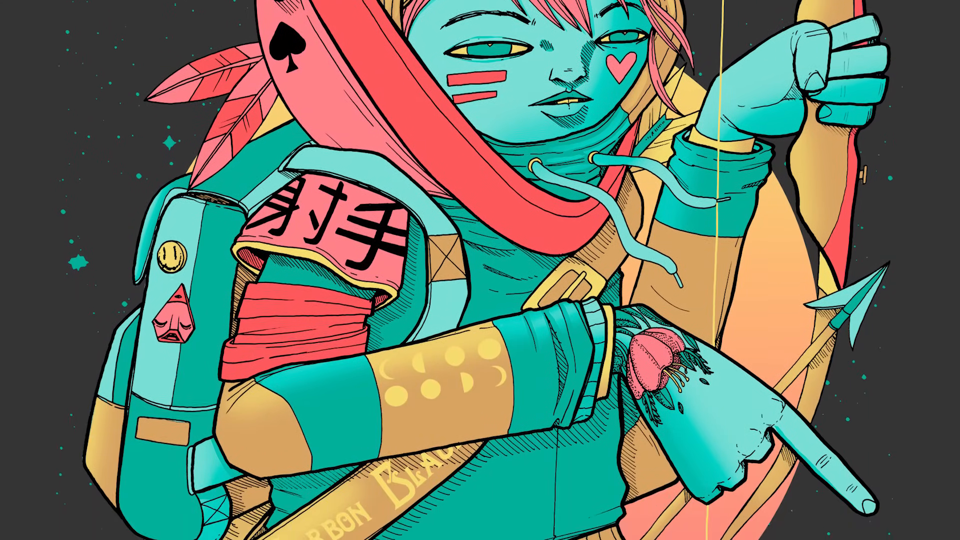
pyautogui.scroll(-3)
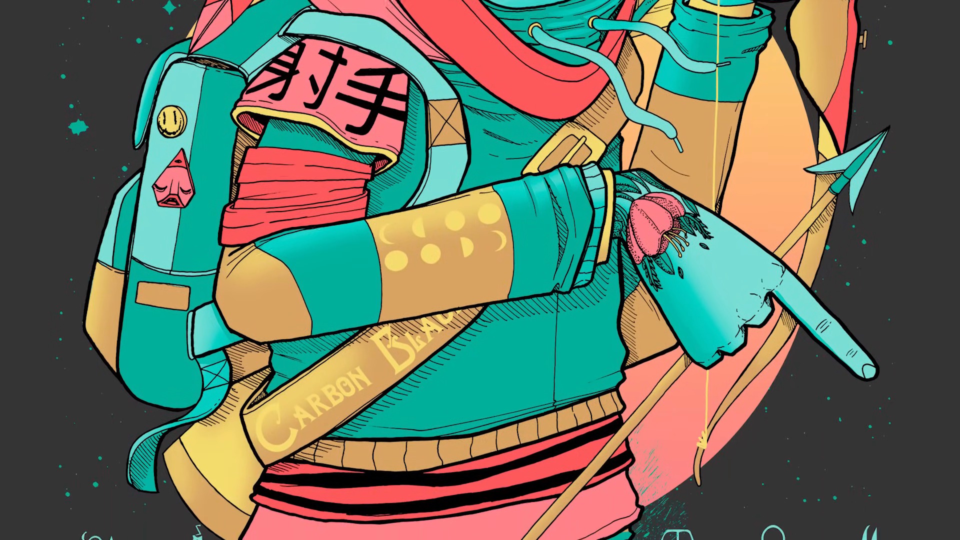
pyautogui.scroll(-3)
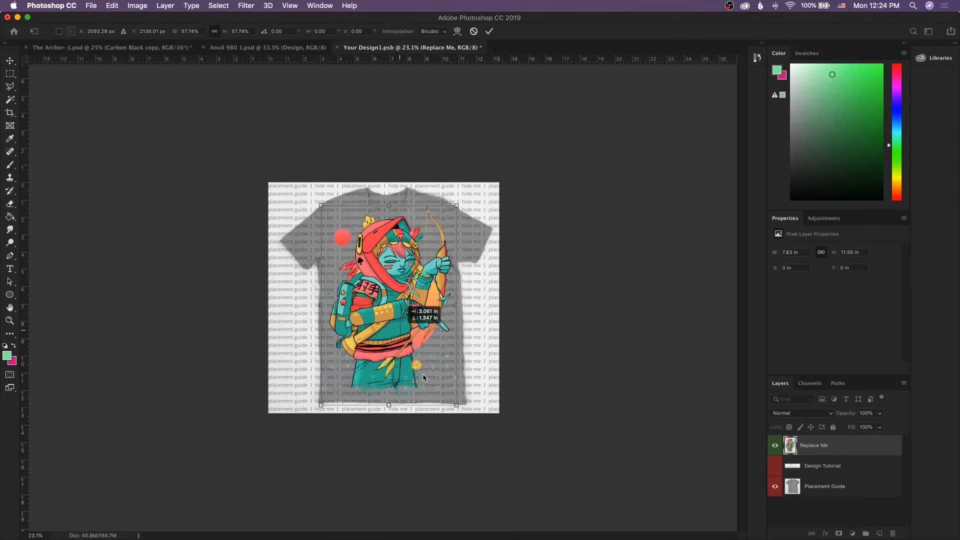
# Switch to the Anvil 980 black t-shirt mockup and select its Highs lighting layer above the raised design
pyautogui.click(268, 47)
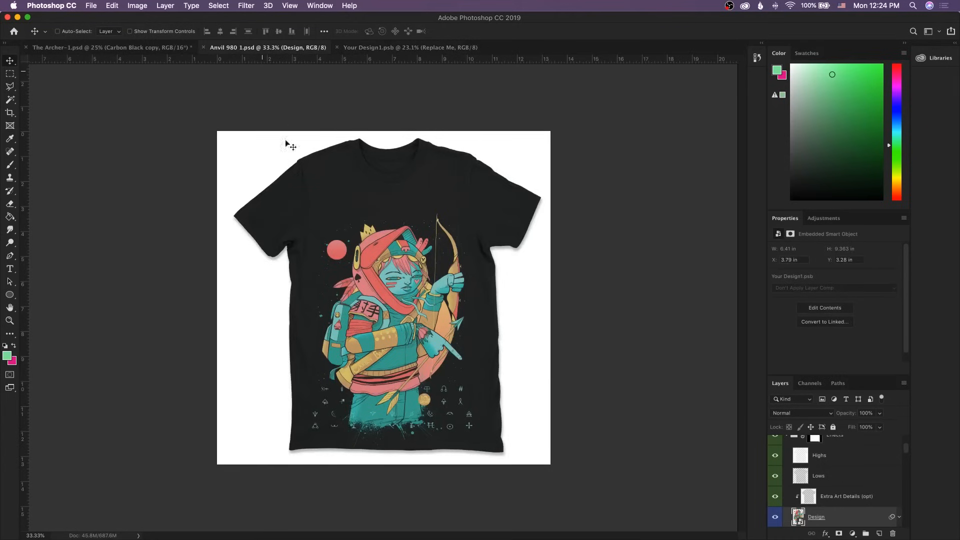
pyautogui.moveTo(305, 221)
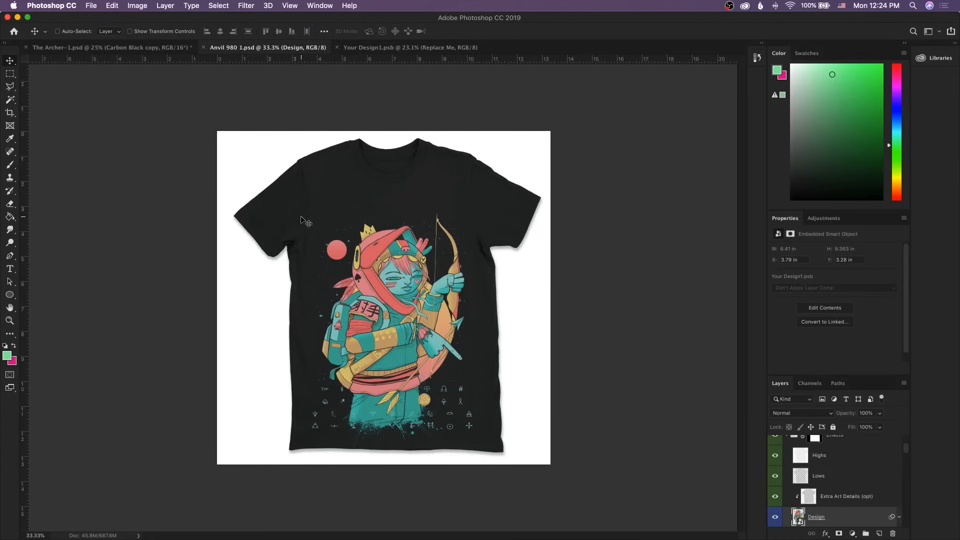
pyautogui.moveTo(377, 323)
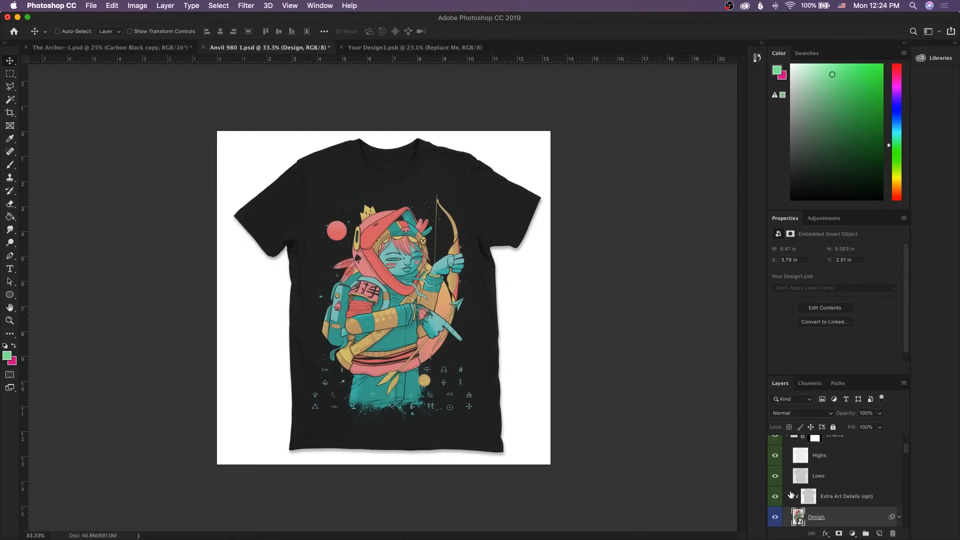
pyautogui.click(819, 455)
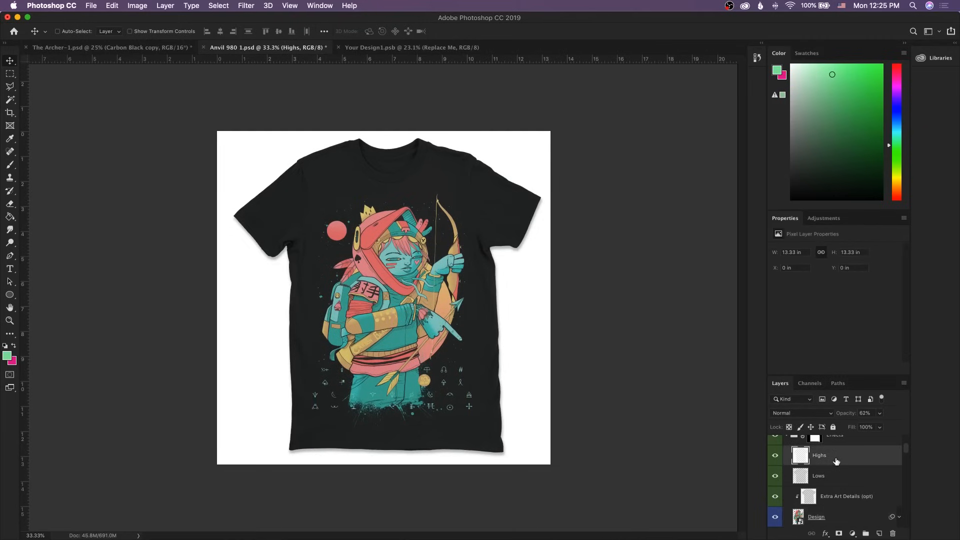